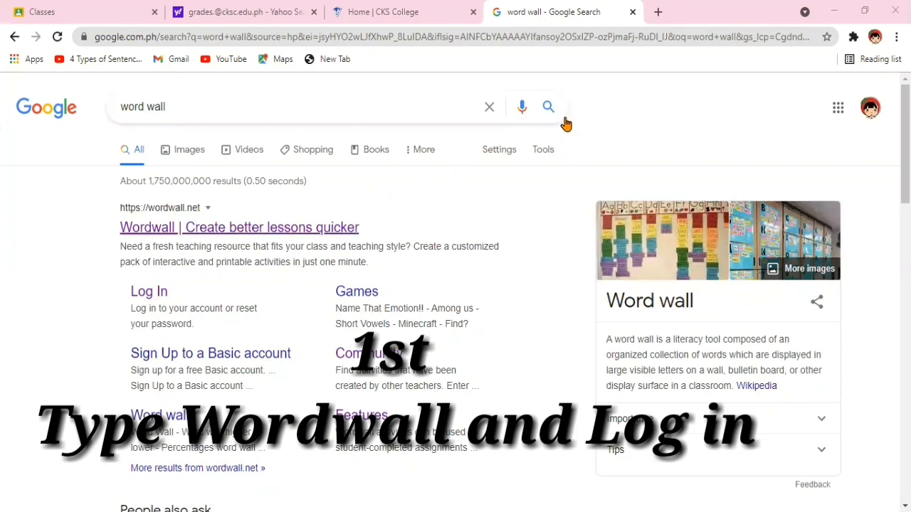
{"action": "mouse_move", "coordinate": [623, 79]}
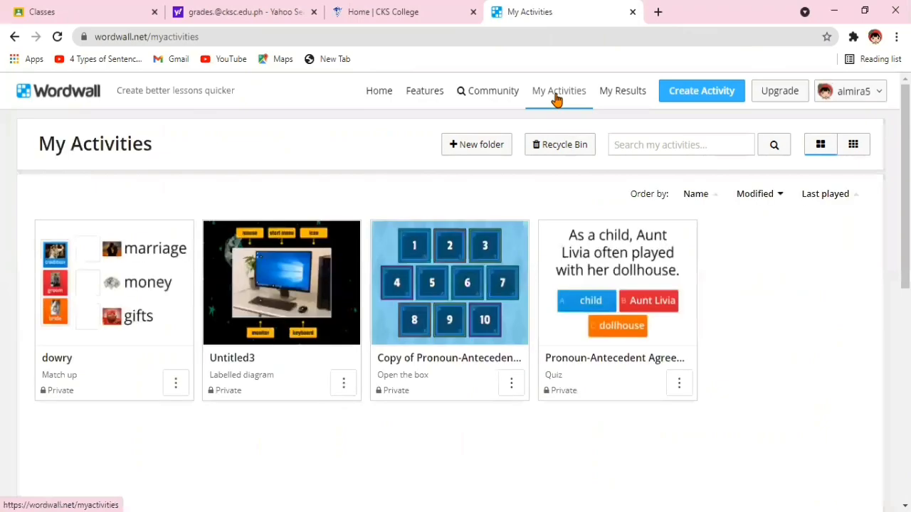
- Start a new activity using the Find the match template
{"action": "left_click", "coordinate": [701, 91]}
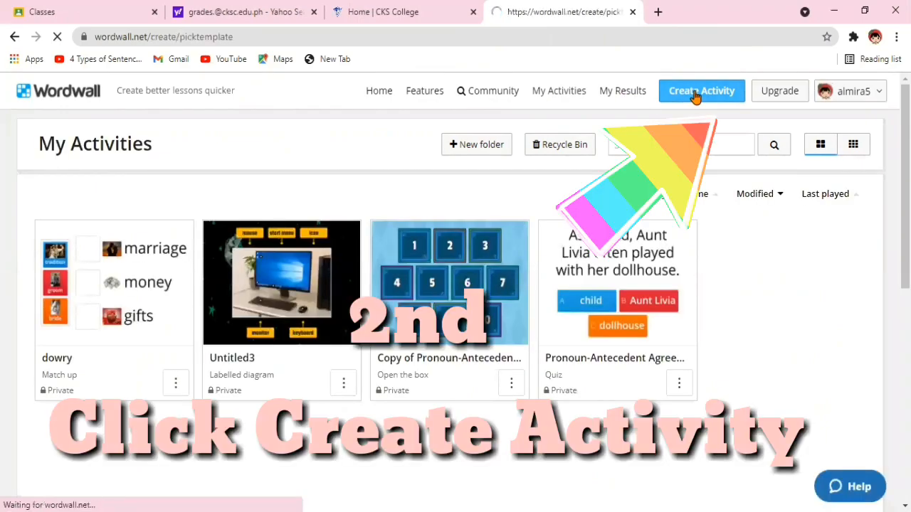
{"action": "left_click", "coordinate": [701, 91]}
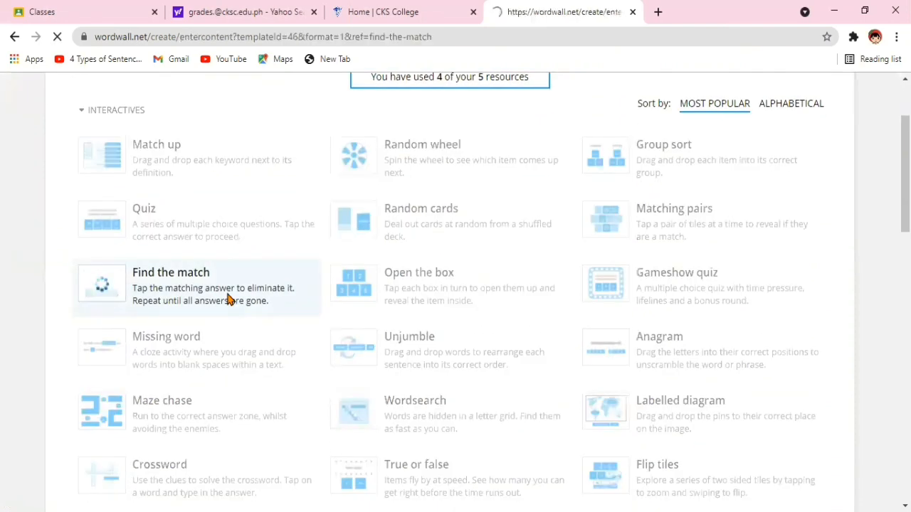
{"action": "left_click", "coordinate": [171, 284]}
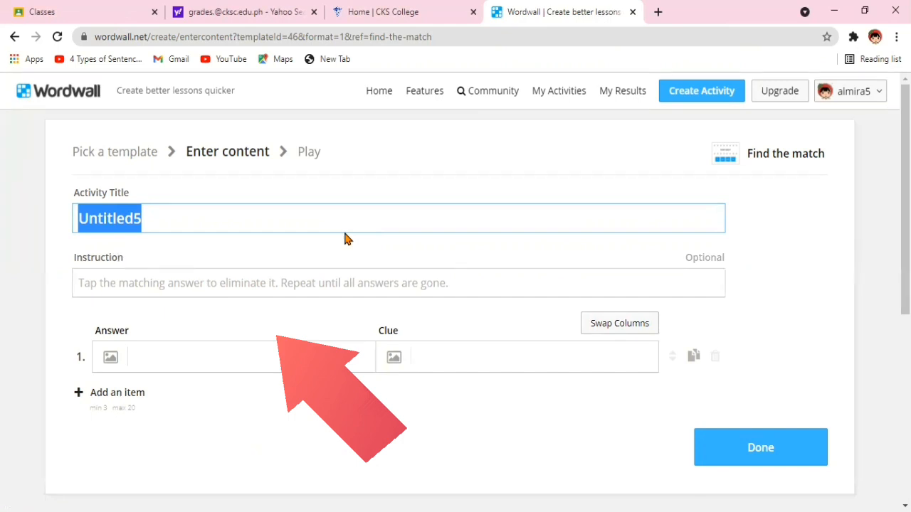
- Title the activity 'Bible Pair'
{"action": "type", "text": "PAi"}
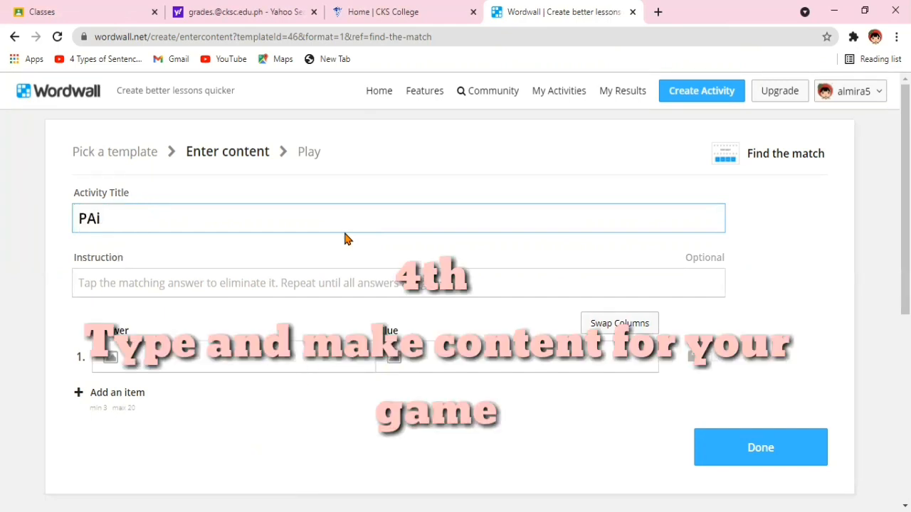
{"action": "type", "text": "Bible Pa"}
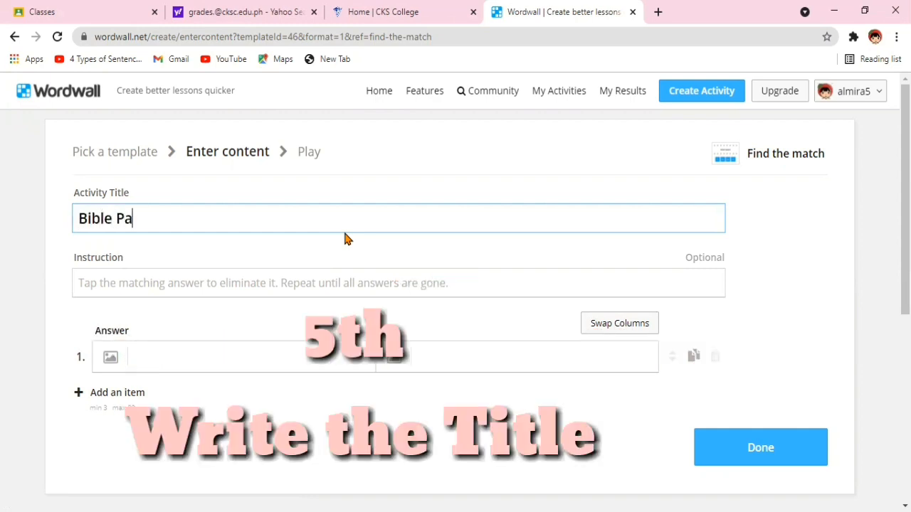
{"action": "type", "text": "ir"}
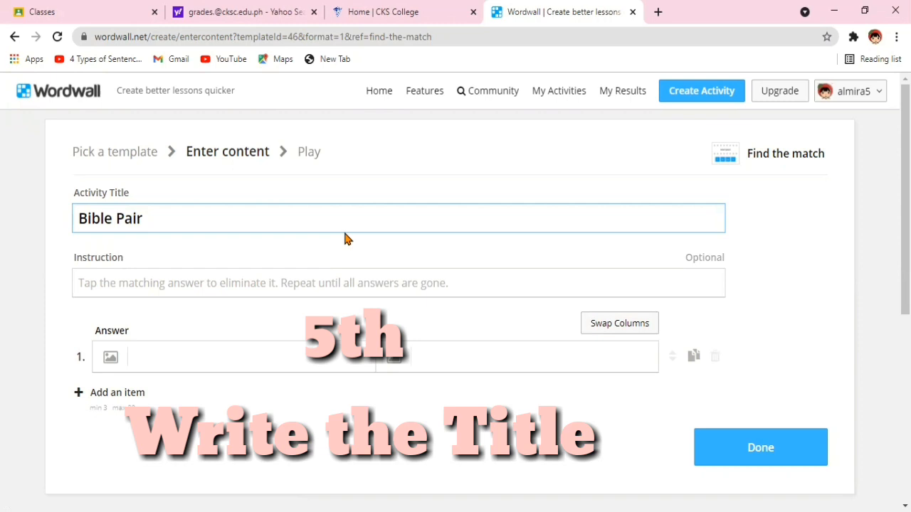
- Write the instruction 'Identify the wife or husband of the following characters.'
{"action": "left_click", "coordinate": [399, 282]}
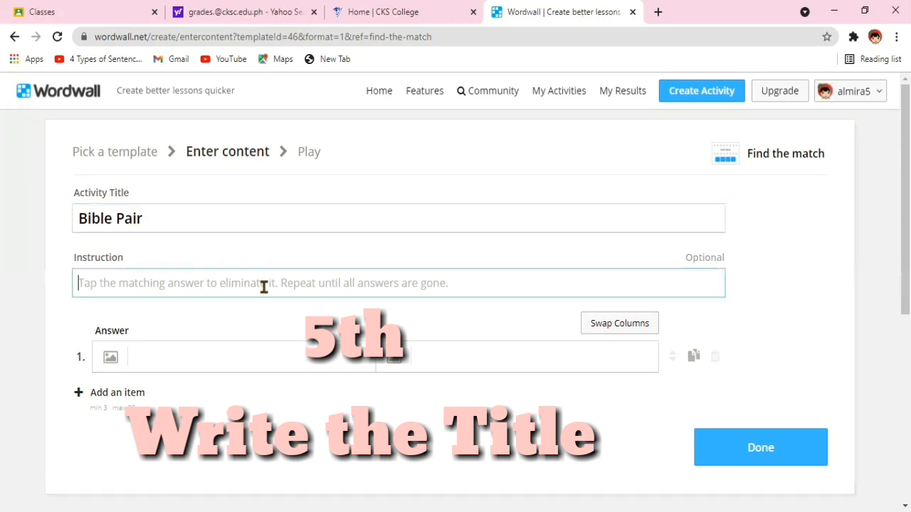
{"action": "type", "text": "Identify t"}
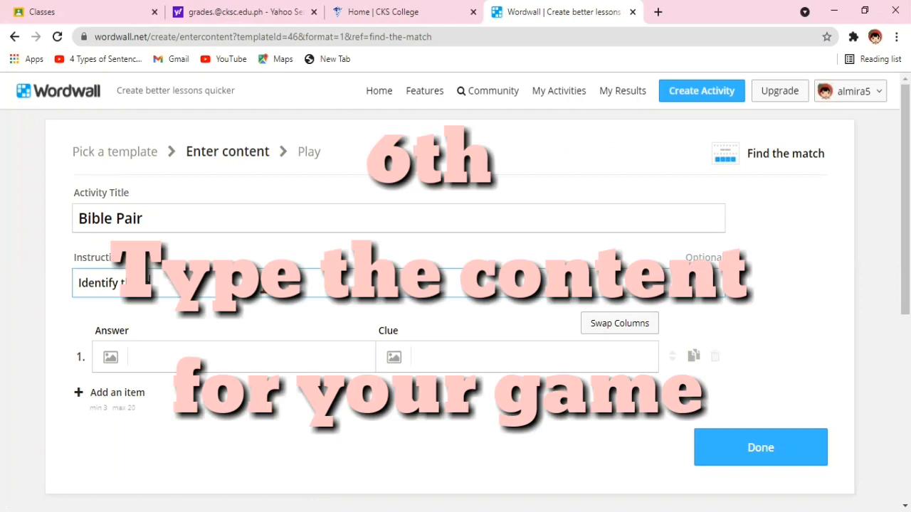
{"action": "double_click", "coordinate": [110, 219]}
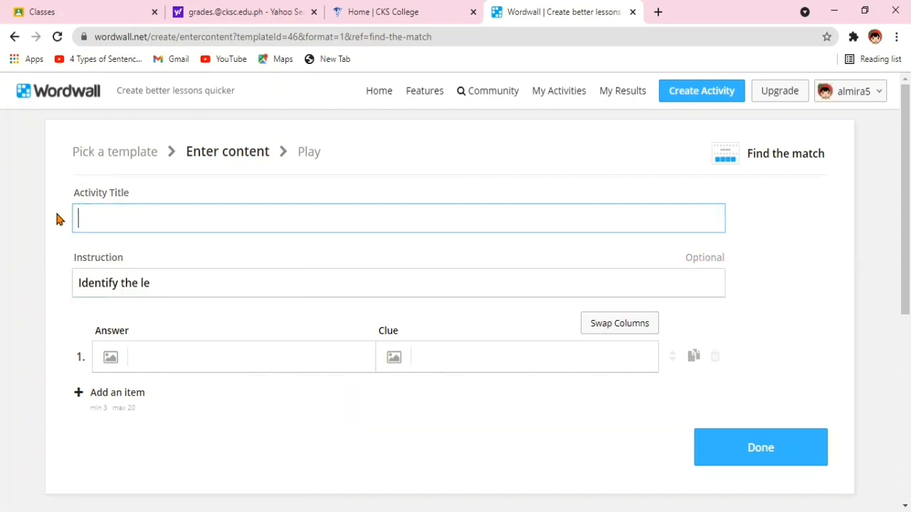
{"action": "left_click", "coordinate": [219, 282]}
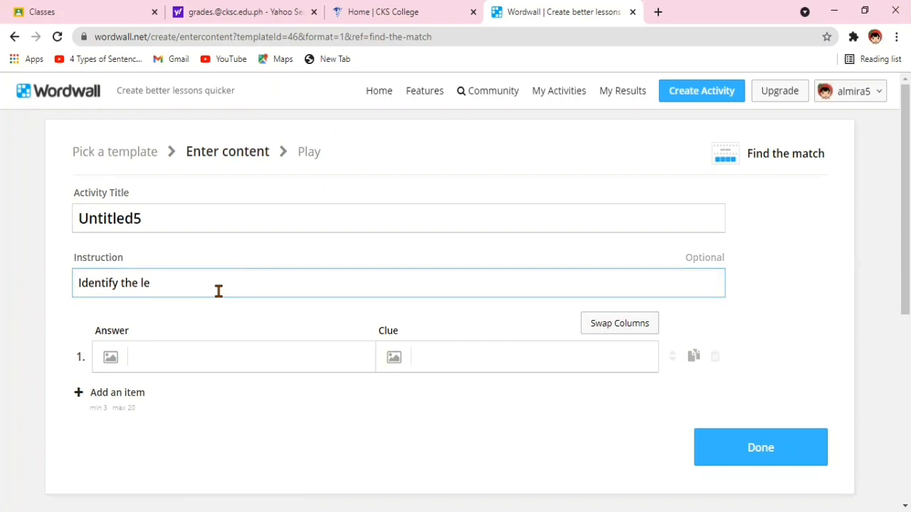
{"action": "type", "text": "wife o"}
{"action": "left_click", "coordinate": [398, 218]}
{"action": "type", "text": "Bible Pai"}
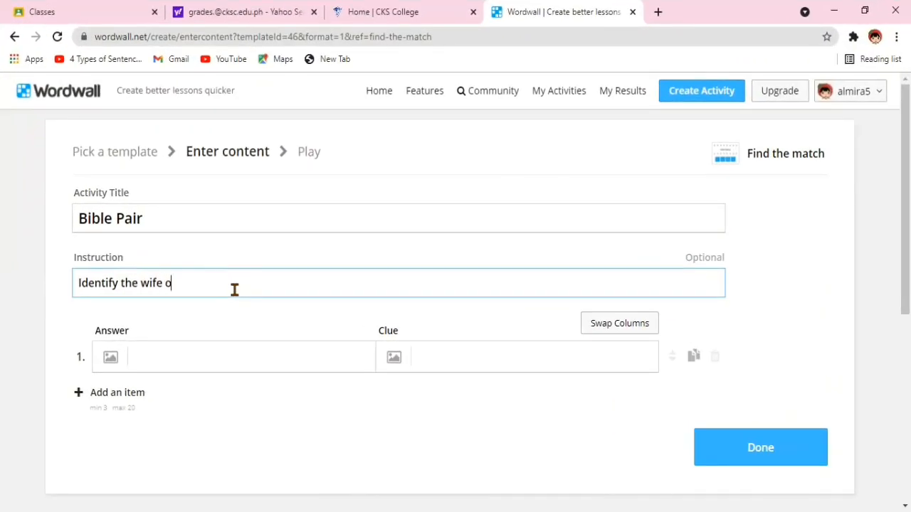
{"action": "type", "text": "r husband of the"}
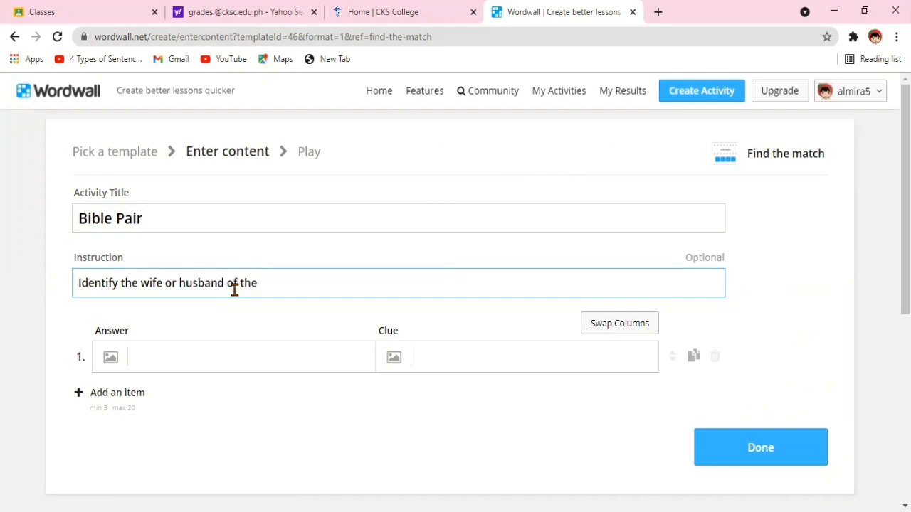
{"action": "type", "text": "following"}
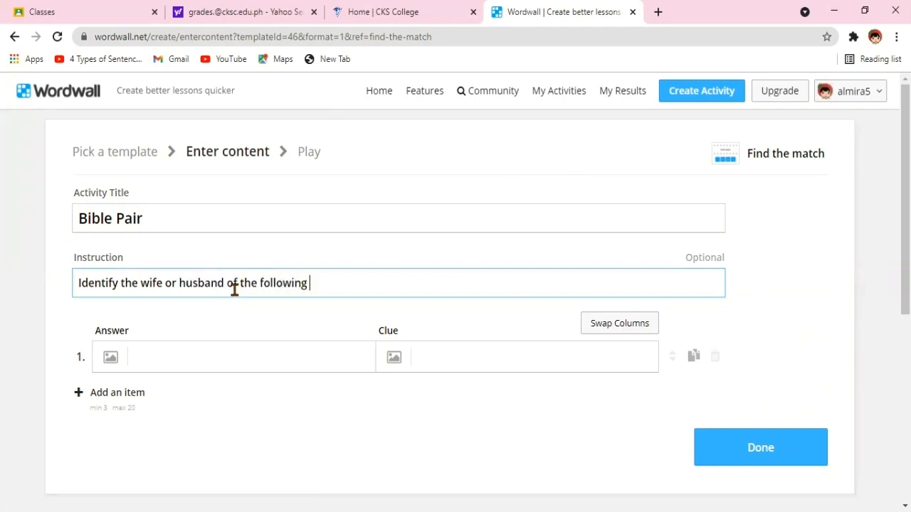
{"action": "type", "text": "chara"}
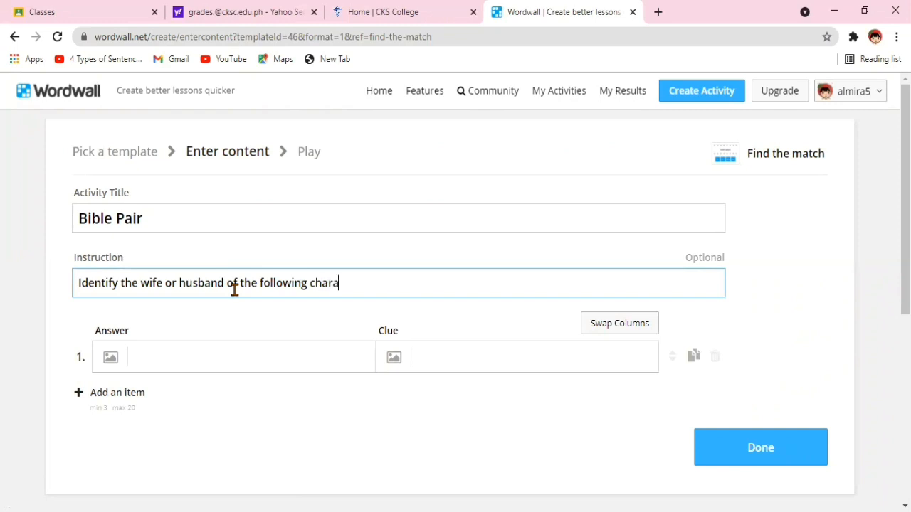
{"action": "type", "text": "cters."}
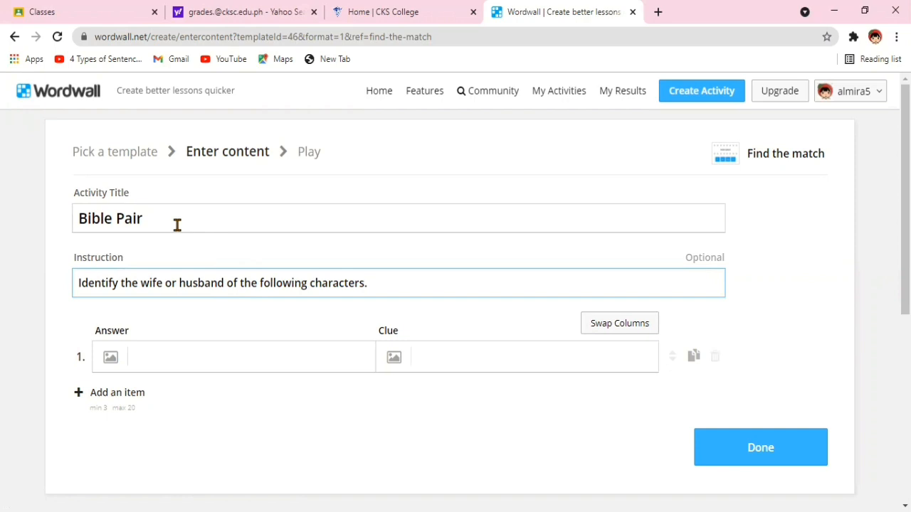
{"action": "mouse_move", "coordinate": [178, 345]}
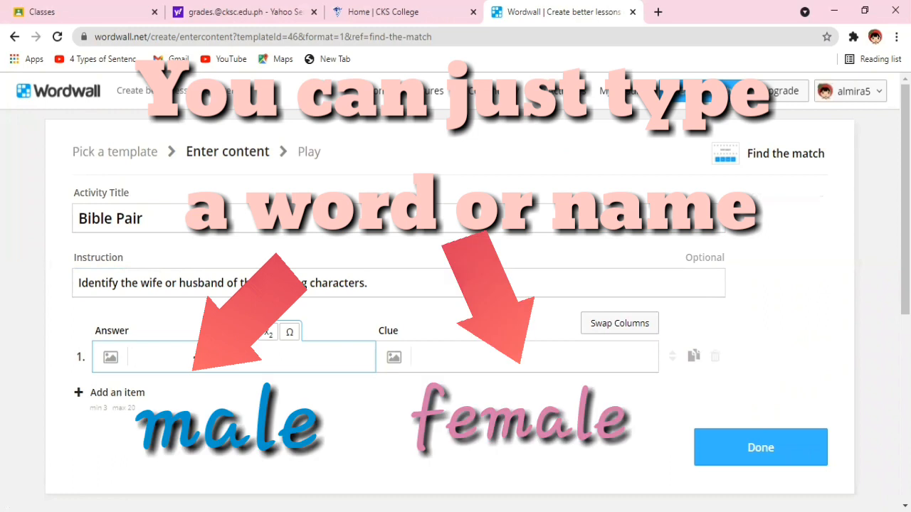
- Enter the first pair: answer Adam, clue Eve
{"action": "left_click", "coordinate": [177, 356]}
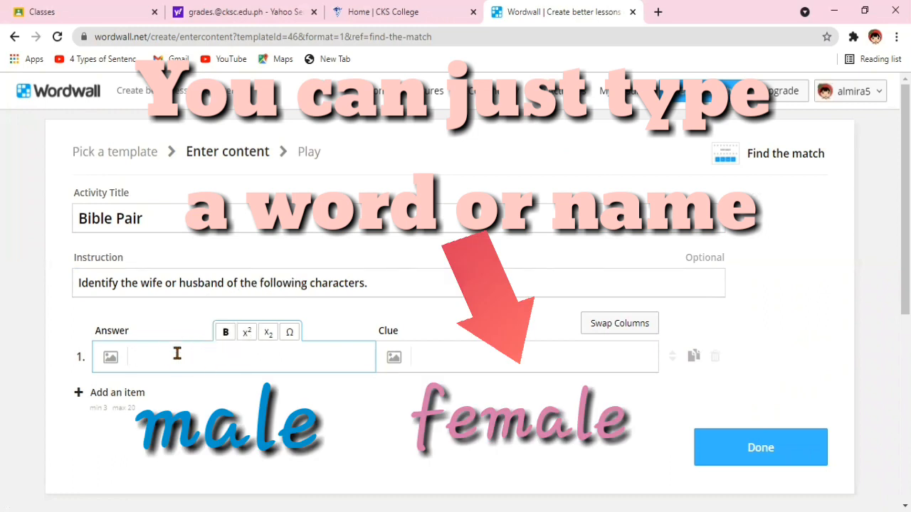
{"action": "type", "text": "A"}
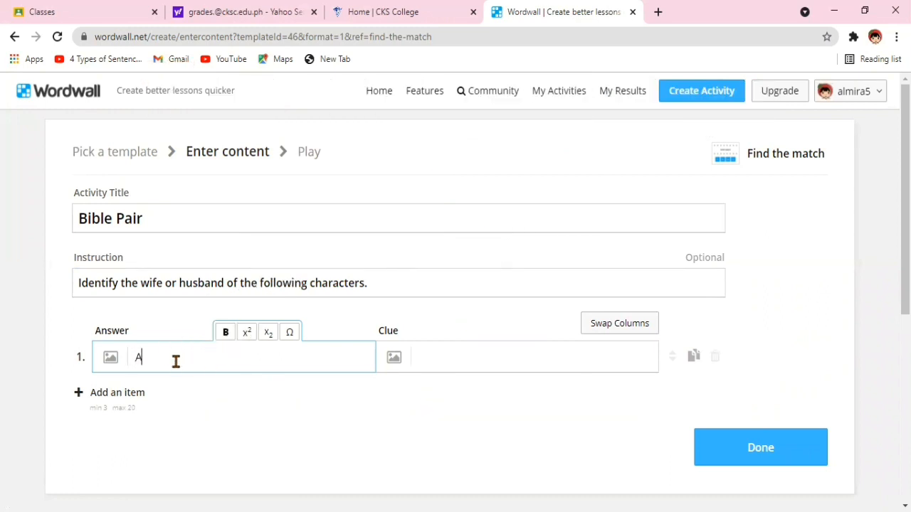
{"action": "type", "text": "dam"}
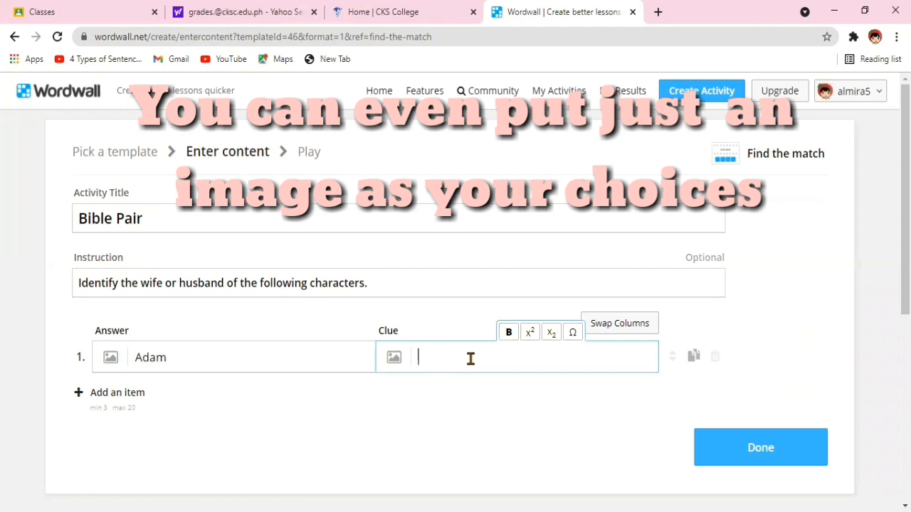
{"action": "type", "text": "eve"}
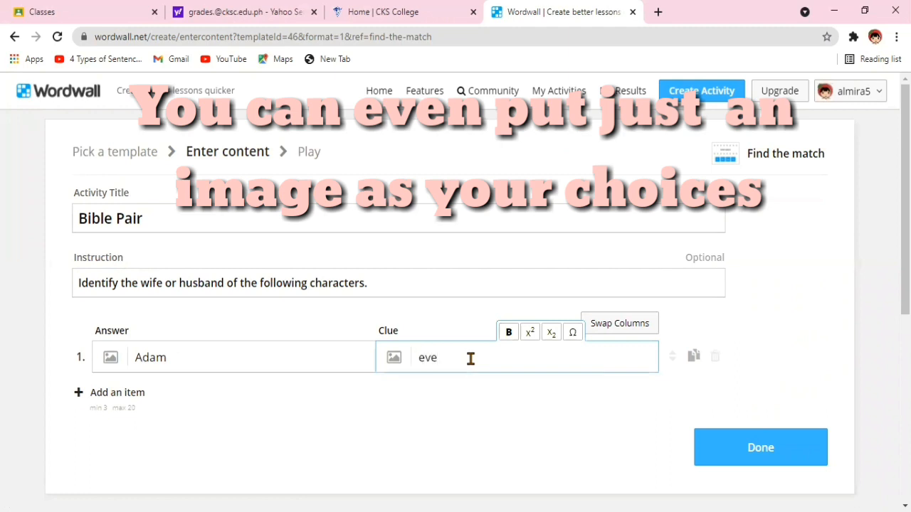
{"action": "type", "text": "Eve"}
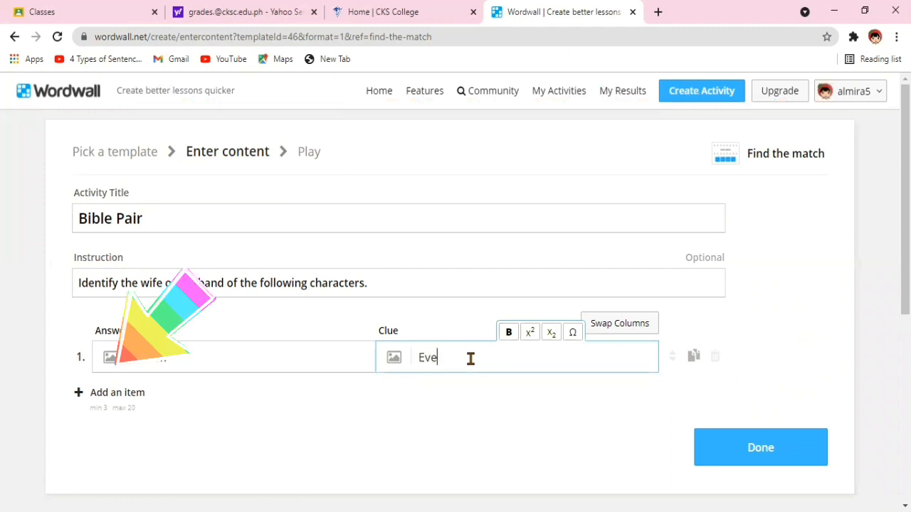
- Add the pairs Samson–Delilah and Jacob–Rachel, leaving a fourth row ready
{"action": "left_click", "coordinate": [116, 392]}
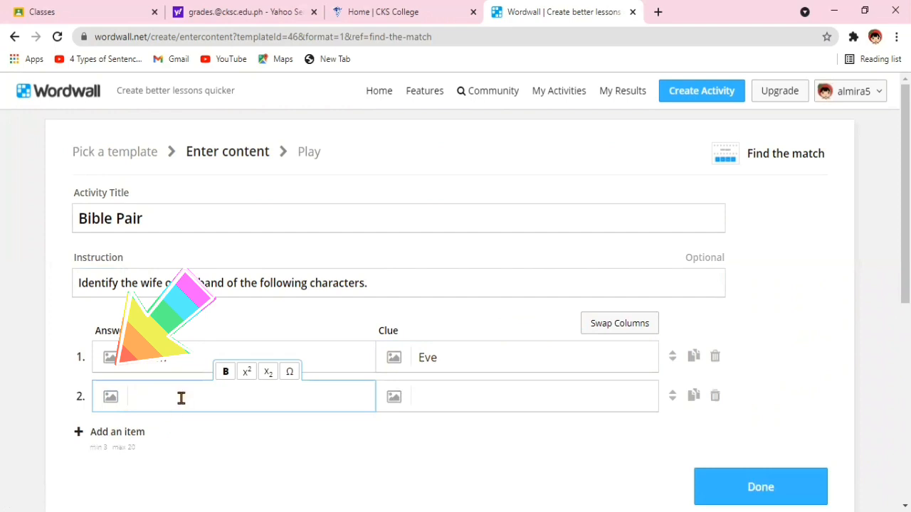
{"action": "type", "text": "Samson"}
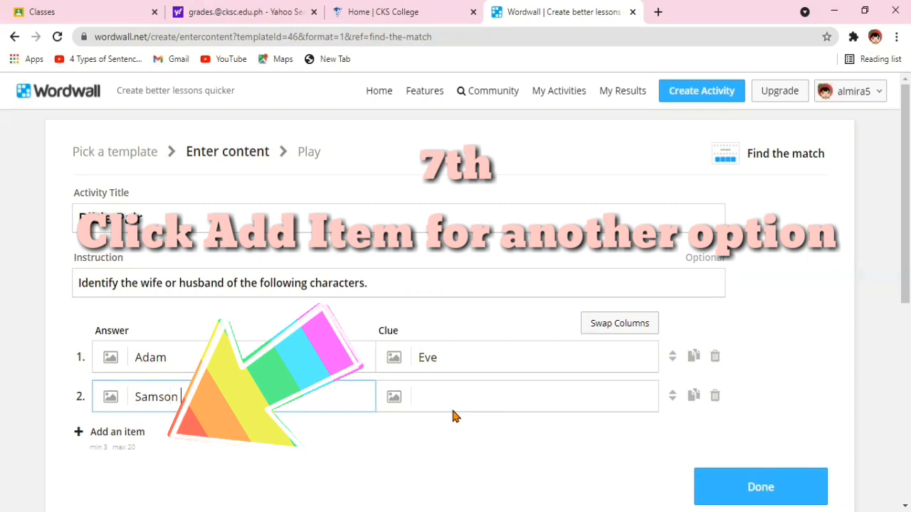
{"action": "type", "text": "De"}
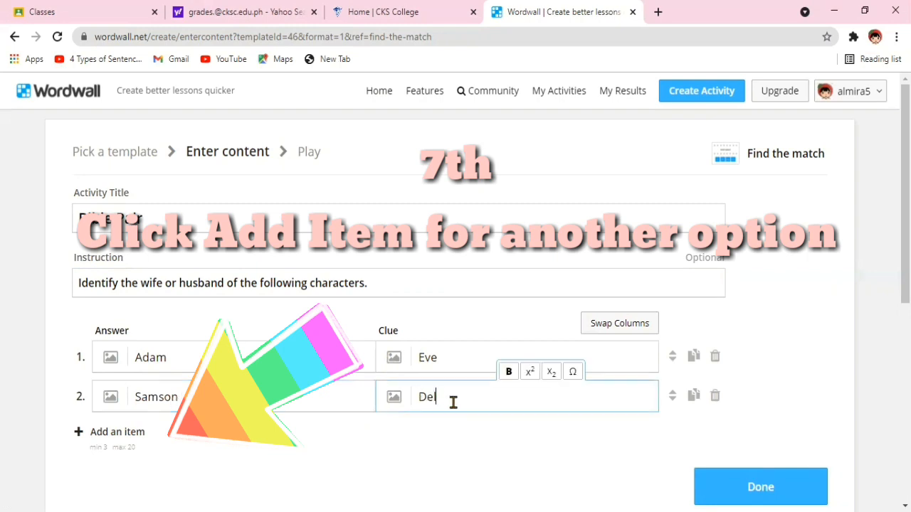
{"action": "type", "text": "ilah"}
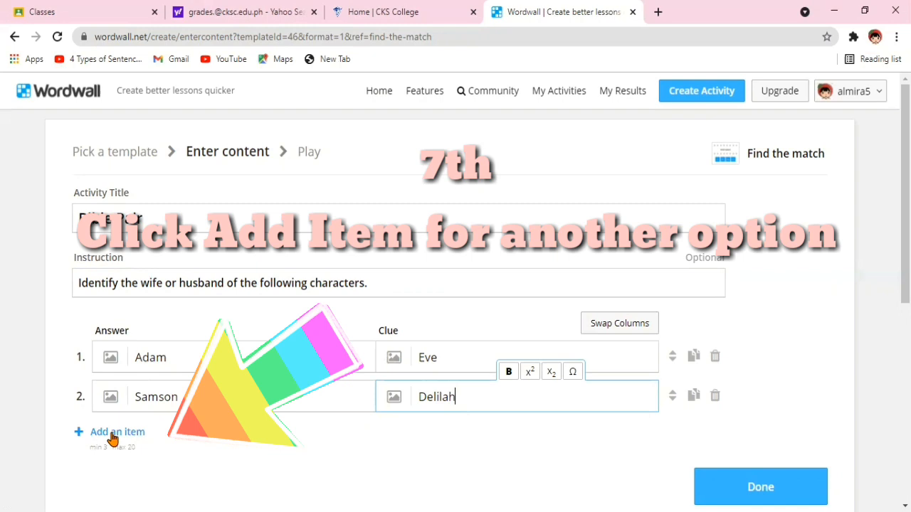
{"action": "left_click", "coordinate": [117, 431]}
{"action": "type", "text": "Jacob"}
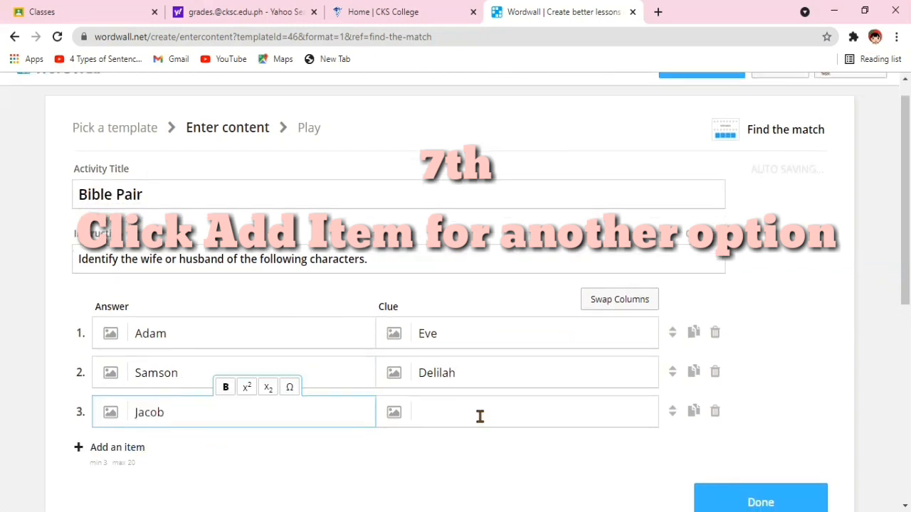
{"action": "type", "text": "Rachel"}
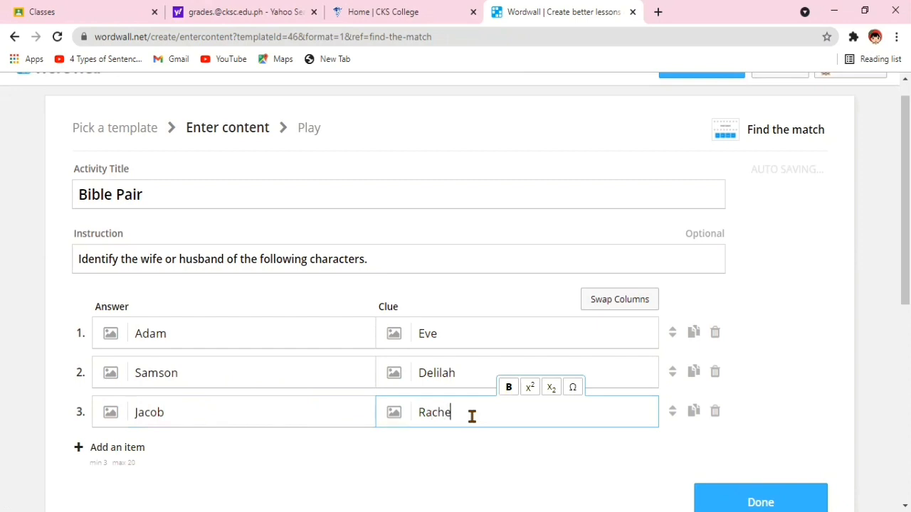
{"action": "type", "text": "l"}
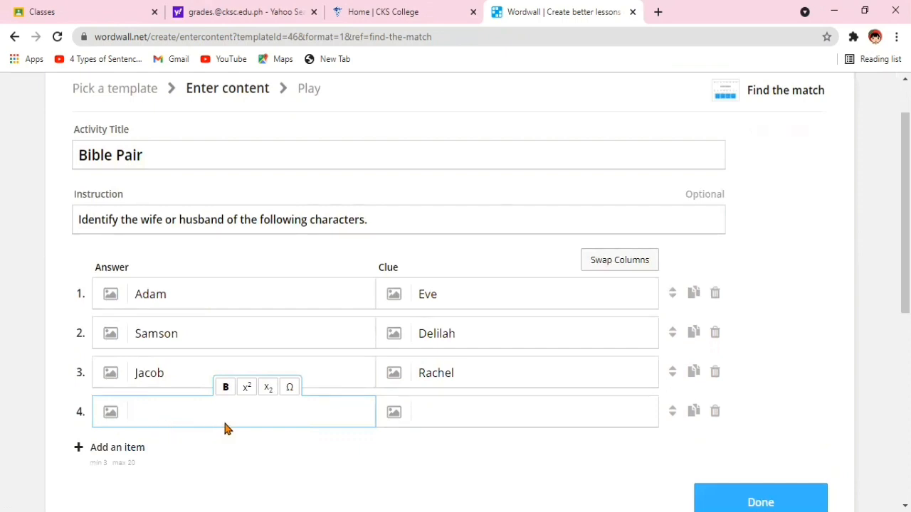
- Enter the pairs Isaac–Rebecca and Abraham–Sarah
{"action": "type", "text": "Isaac"}
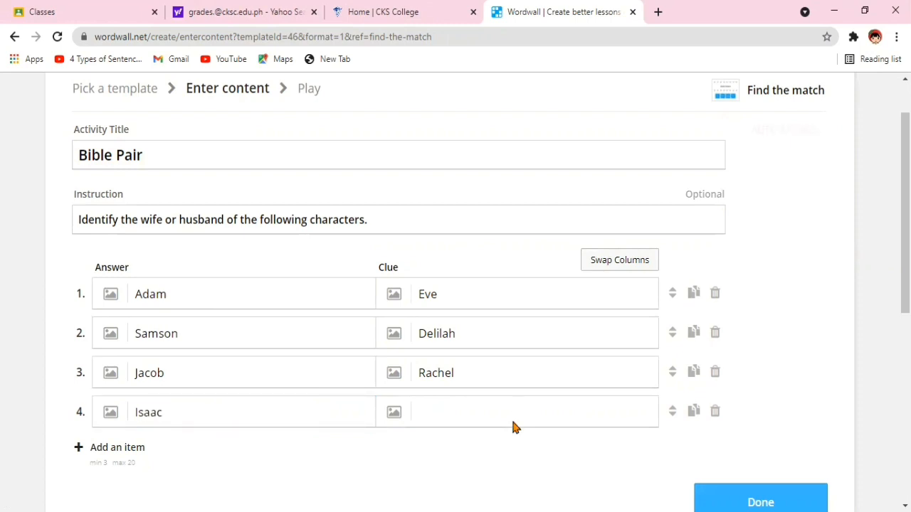
{"action": "mouse_move", "coordinate": [498, 427]}
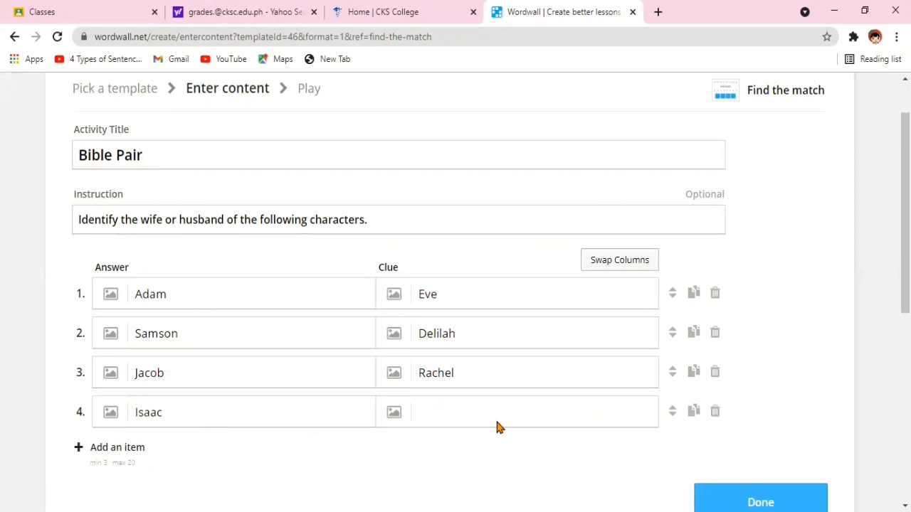
{"action": "type", "text": "Rebecca"}
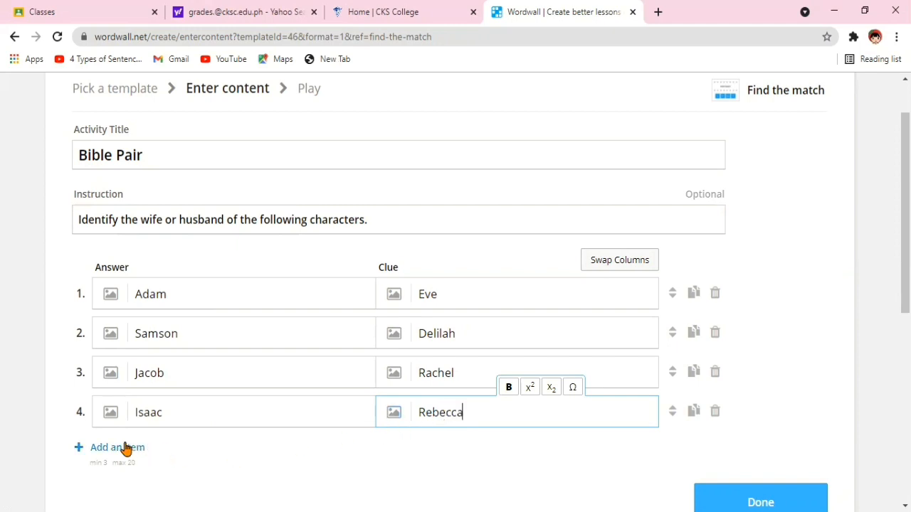
{"action": "left_click", "coordinate": [117, 447]}
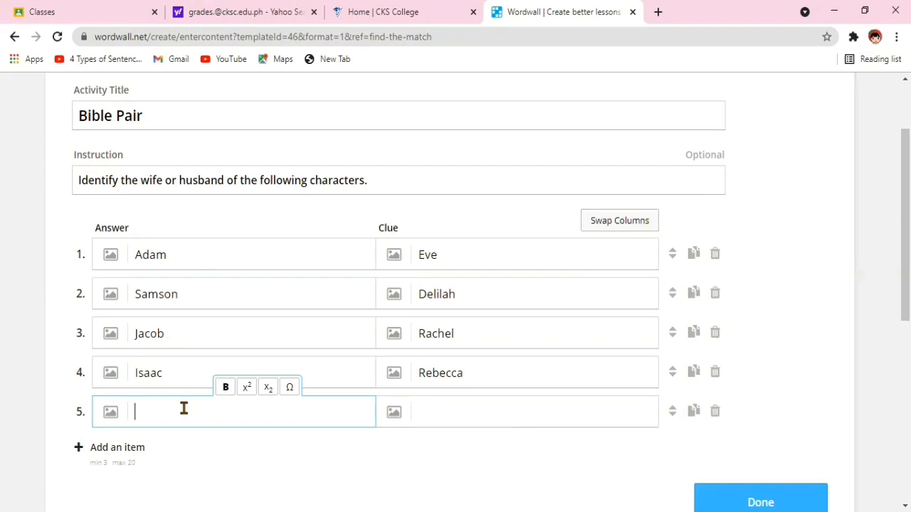
{"action": "type", "text": "Abra"}
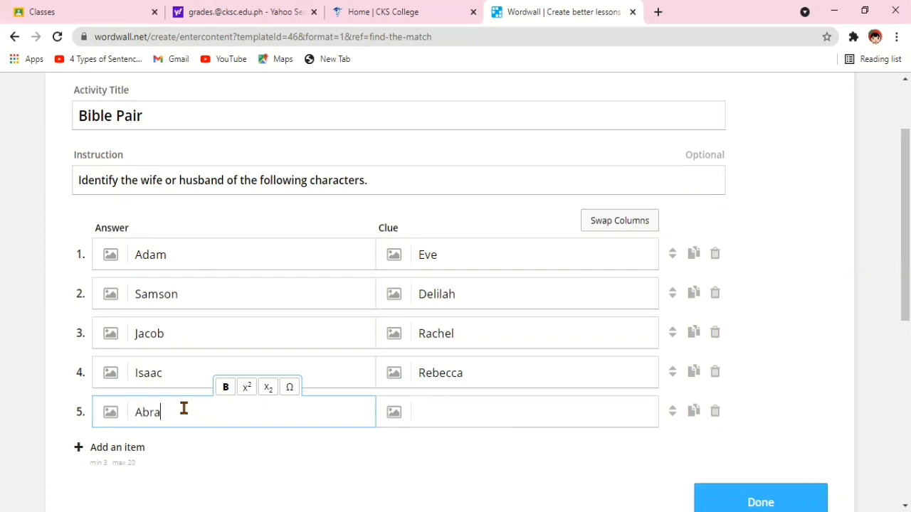
{"action": "type", "text": "ham"}
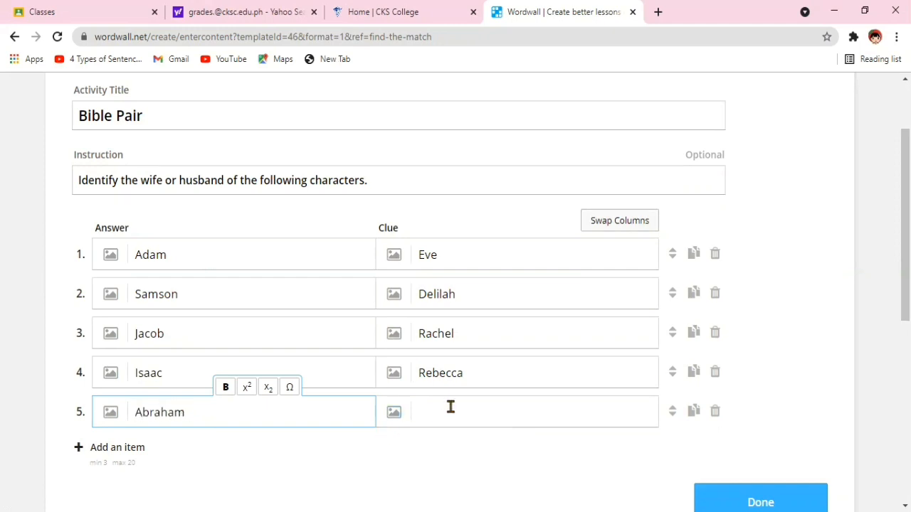
{"action": "type", "text": "Sarah"}
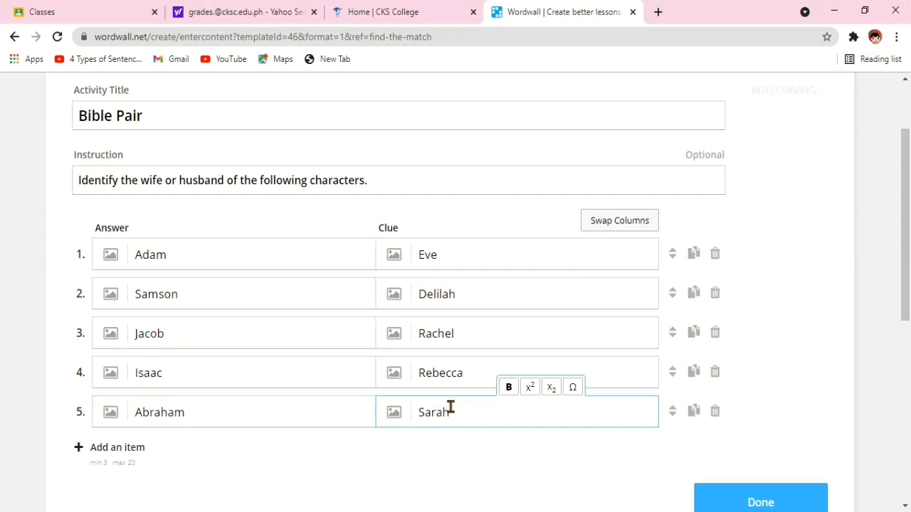
- Add the final pair Moses–Siphorrah and scroll through the finished list
{"action": "left_click", "coordinate": [117, 447]}
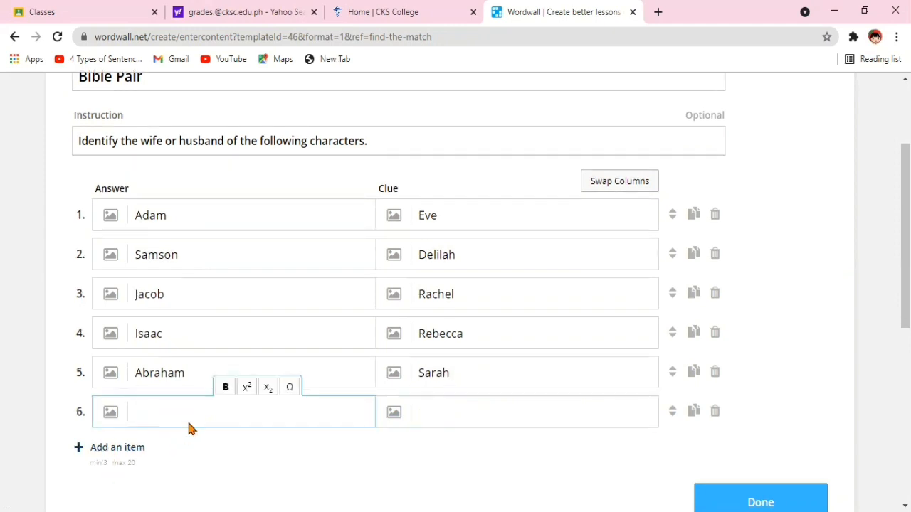
{"action": "type", "text": "Moses"}
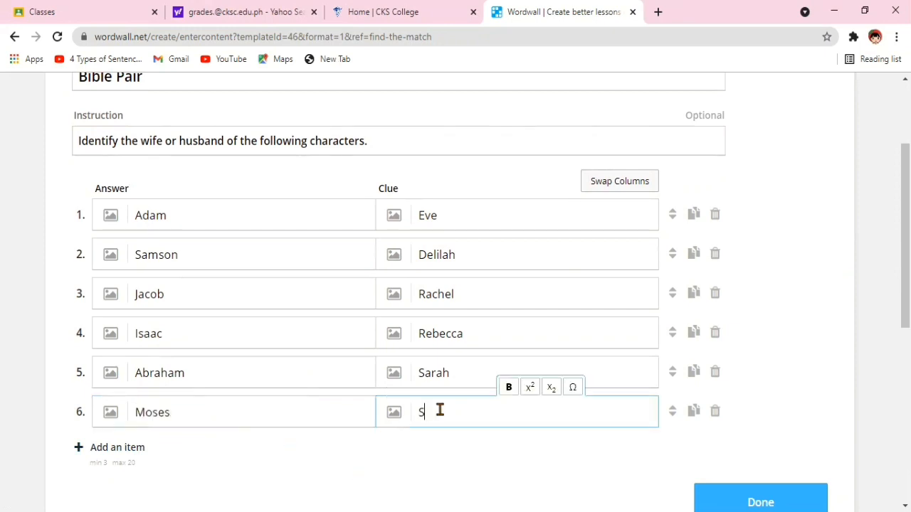
{"action": "type", "text": "ip"}
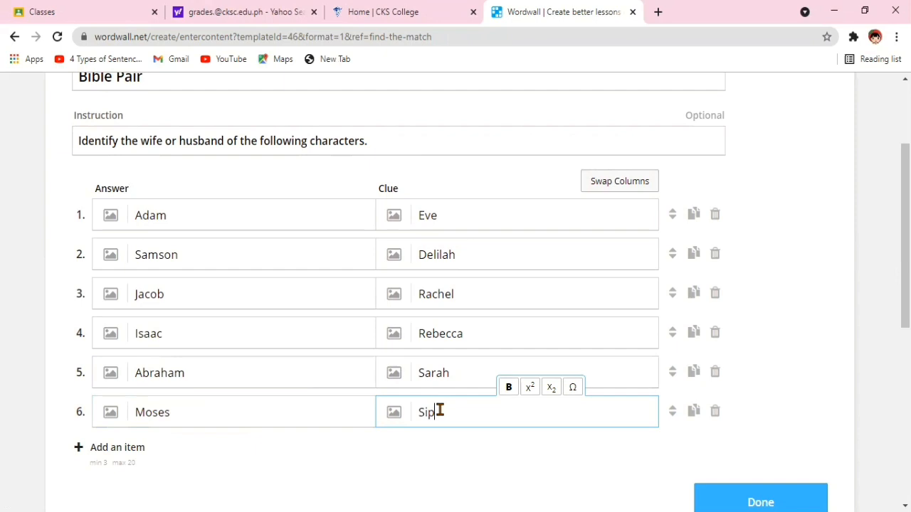
{"action": "type", "text": "po"}
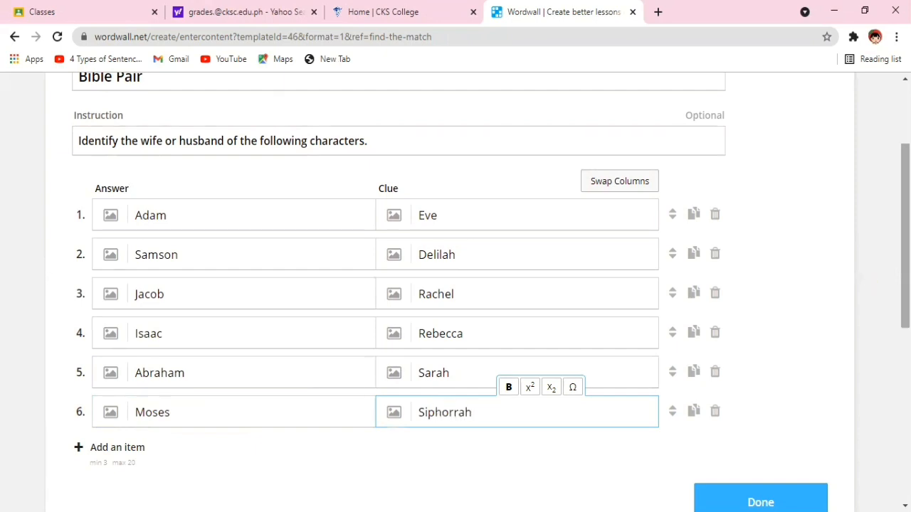
{"action": "scroll", "scroll_direction": "up", "scroll_amount": 3}
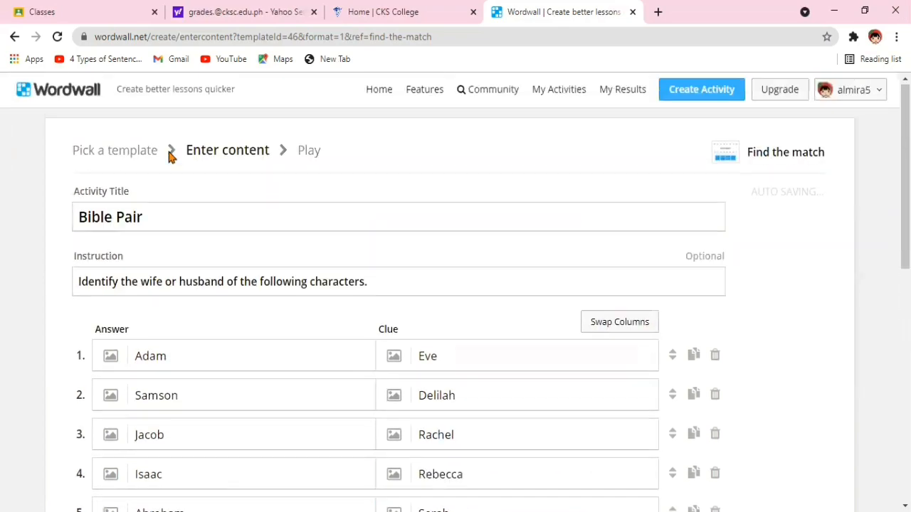
{"action": "left_click", "coordinate": [160, 217]}
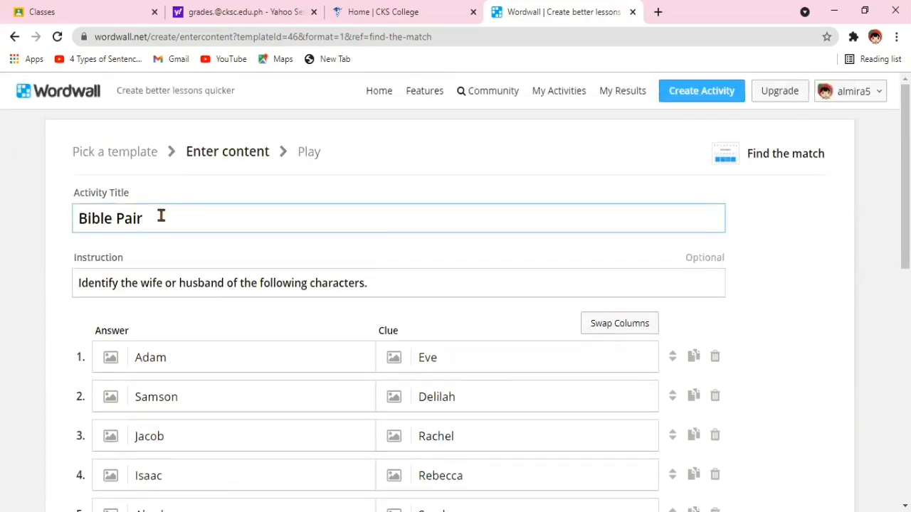
{"action": "scroll", "scroll_direction": "down", "scroll_amount": 3}
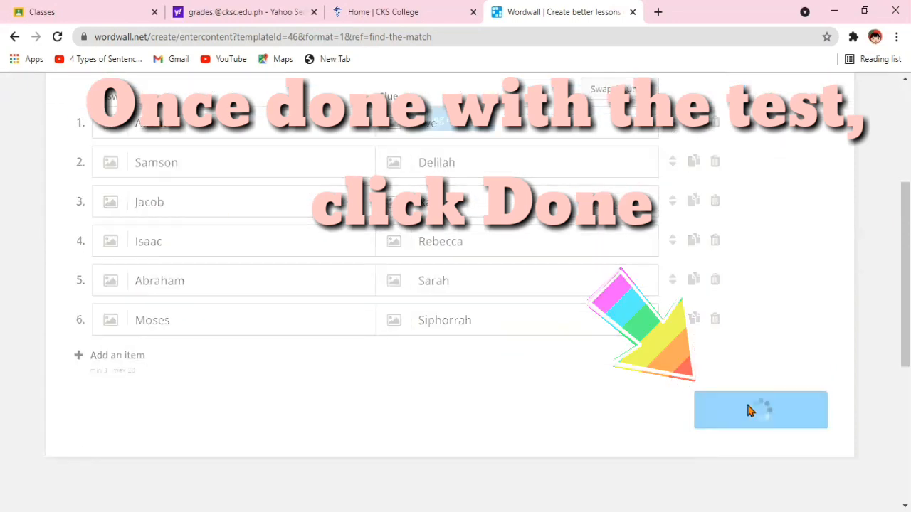
- Publish Bible Pair, start the game and match Delilah with Samson
{"action": "left_click", "coordinate": [760, 409]}
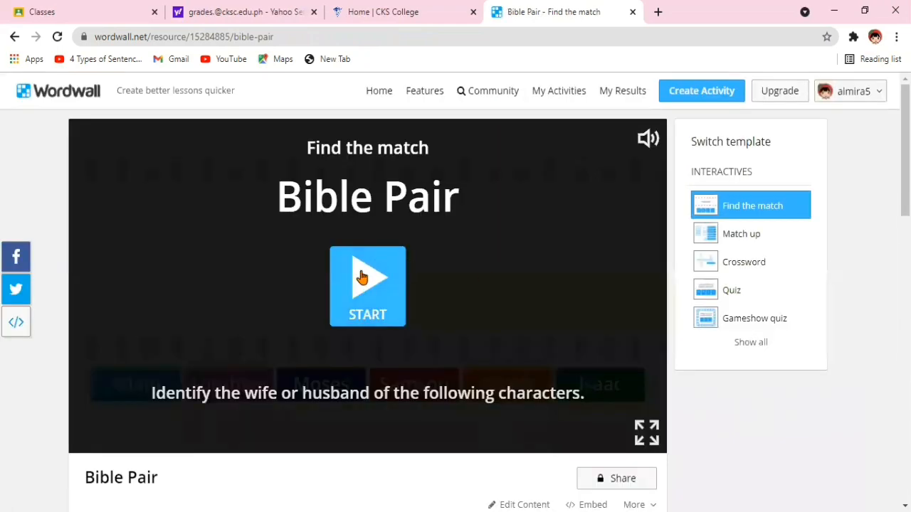
{"action": "left_click", "coordinate": [367, 286]}
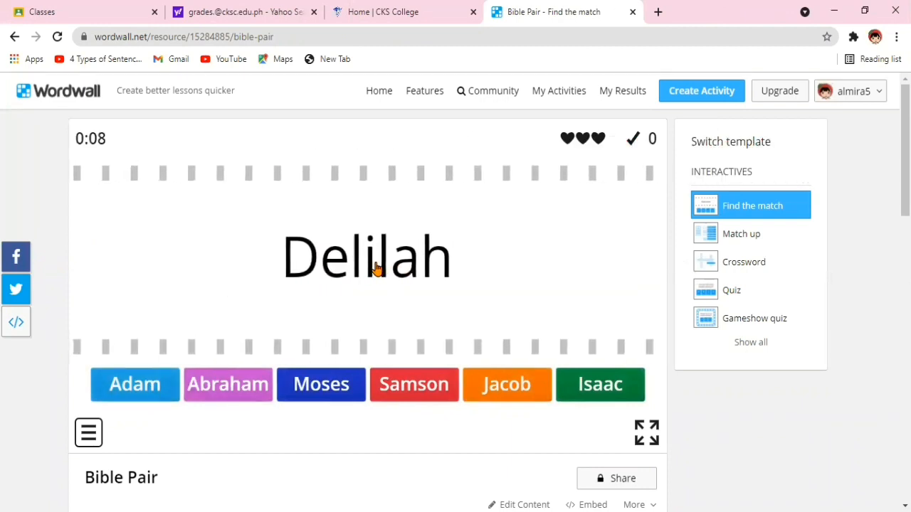
{"action": "left_click", "coordinate": [414, 385]}
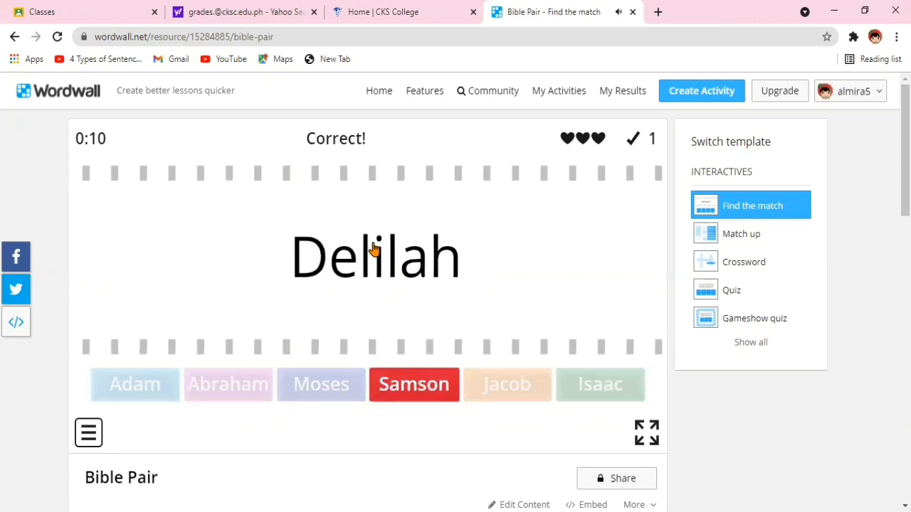
{"action": "left_click", "coordinate": [414, 384]}
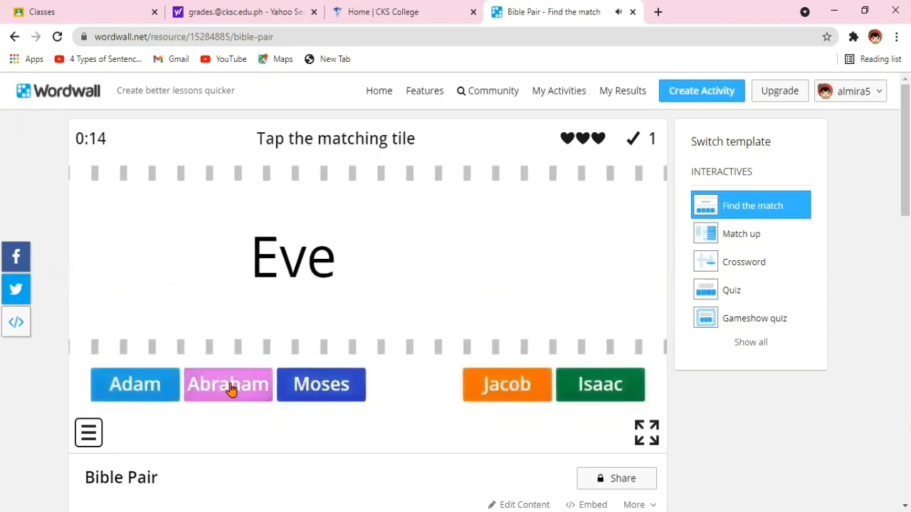
{"action": "left_click", "coordinate": [134, 384]}
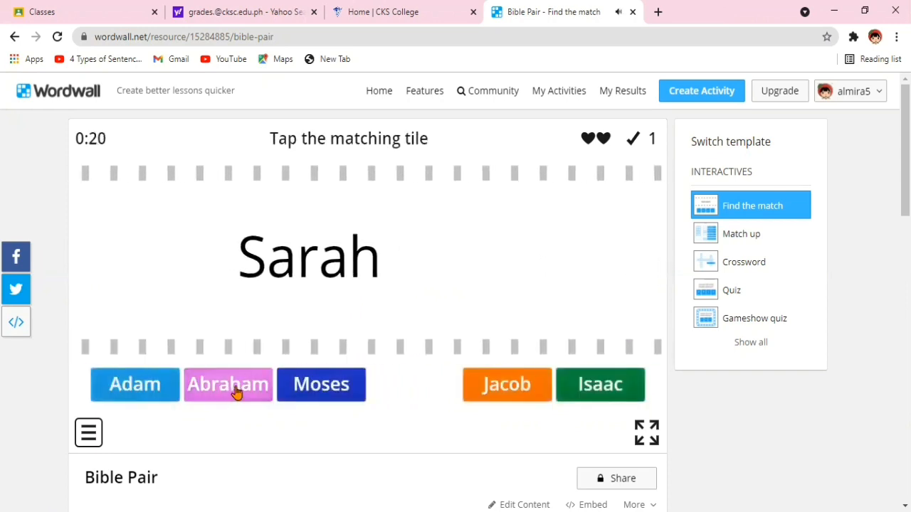
- Match Sarah, Siphorrah, Rebecca, Rachel and Eve, then choose the Match up template
{"action": "left_click", "coordinate": [227, 384]}
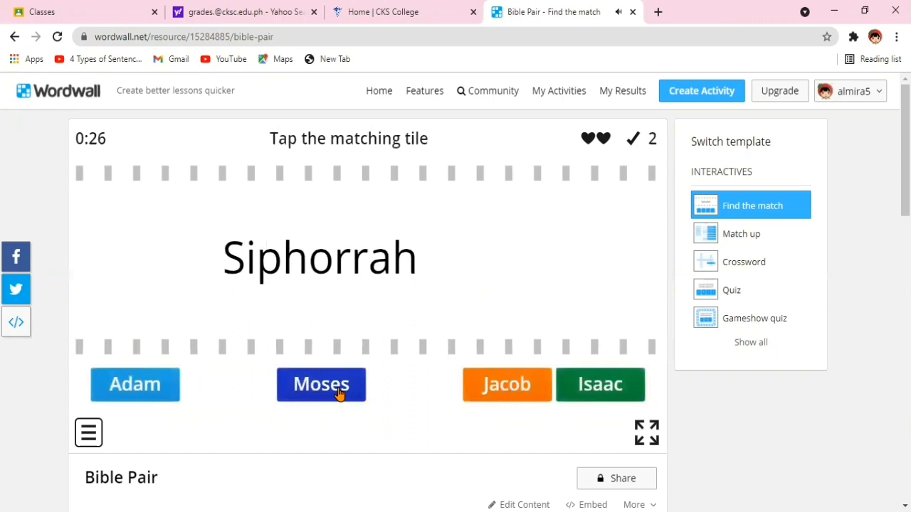
{"action": "left_click", "coordinate": [320, 385]}
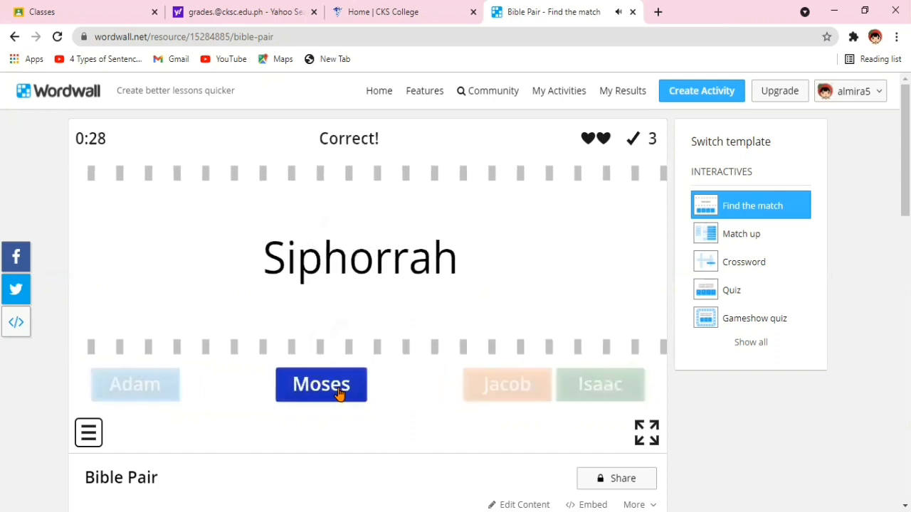
{"action": "left_click", "coordinate": [321, 384]}
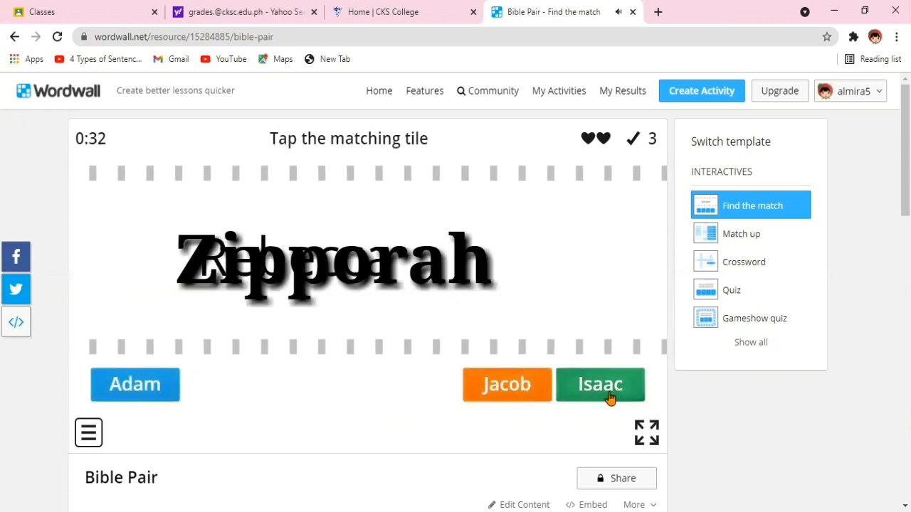
{"action": "left_click", "coordinate": [600, 385]}
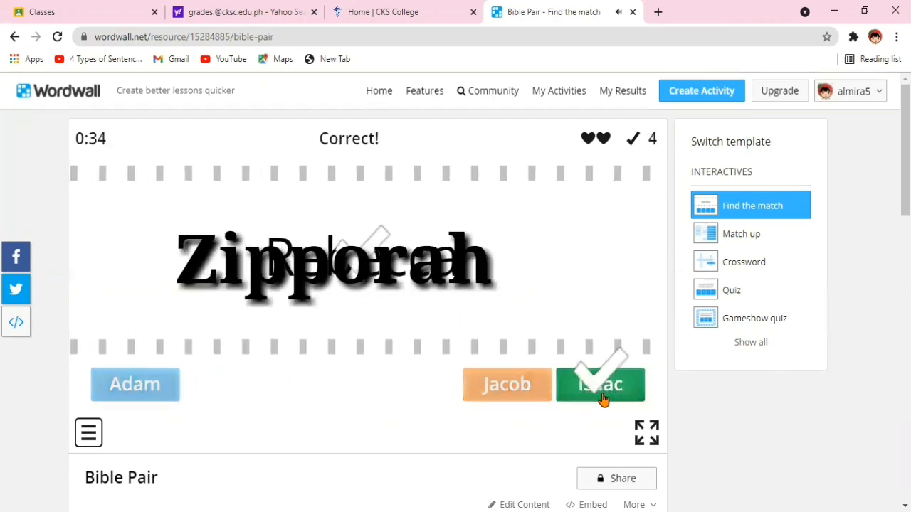
{"action": "left_click", "coordinate": [600, 384]}
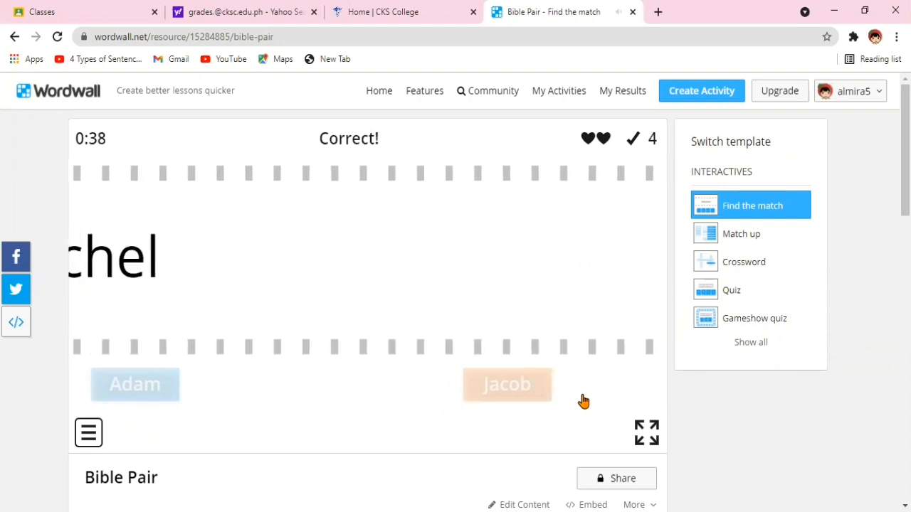
{"action": "left_click", "coordinate": [507, 384]}
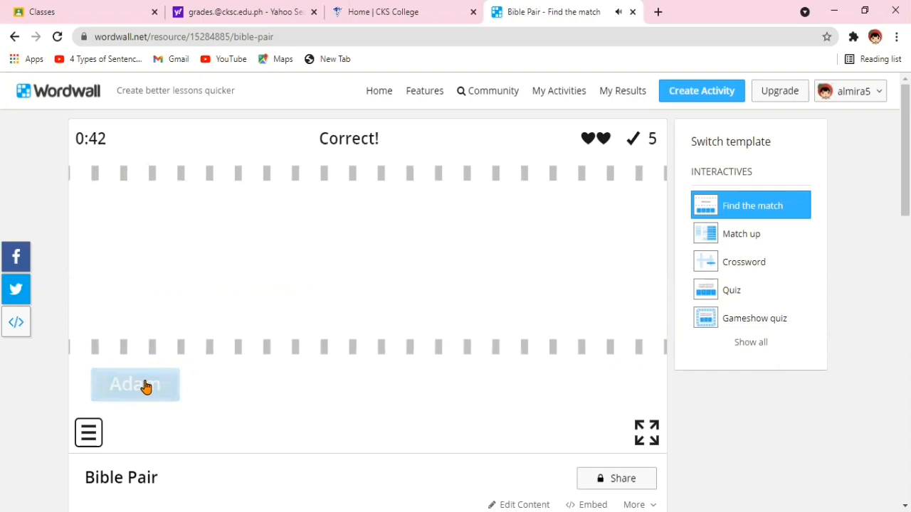
{"action": "left_click", "coordinate": [135, 384]}
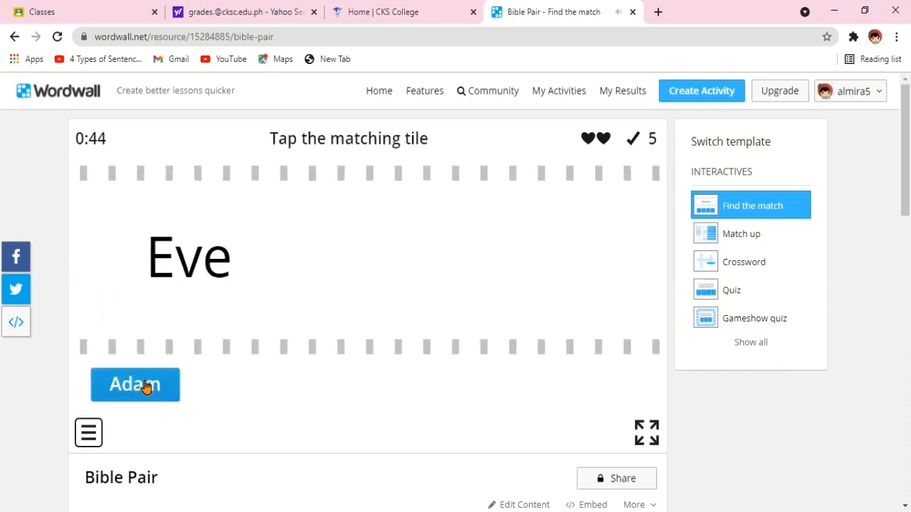
{"action": "left_click", "coordinate": [135, 385]}
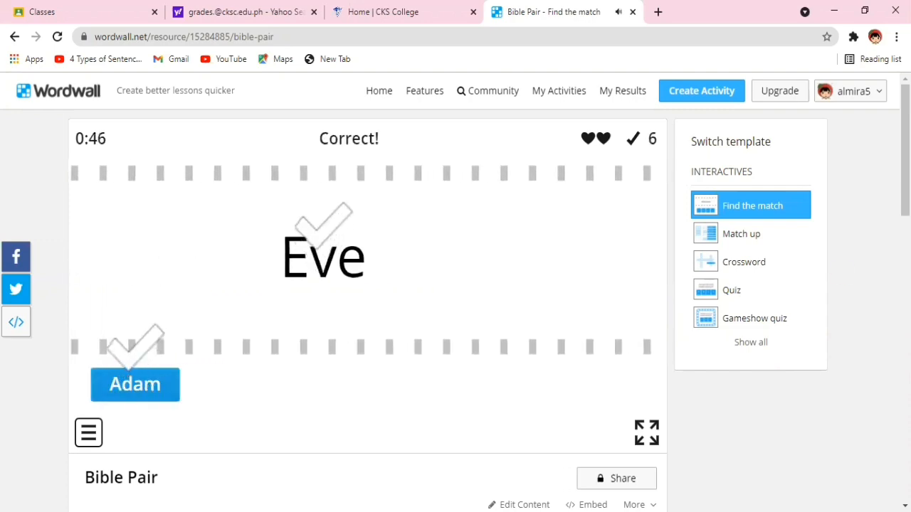
{"action": "left_click", "coordinate": [742, 234]}
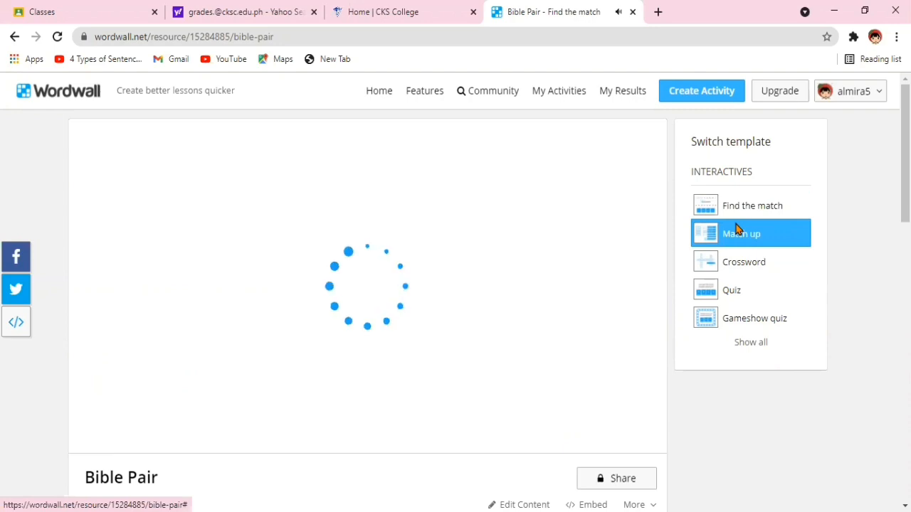
- Play Match up, dragging Abraham, Samson and Isaac beside their wives
{"action": "left_click", "coordinate": [740, 233]}
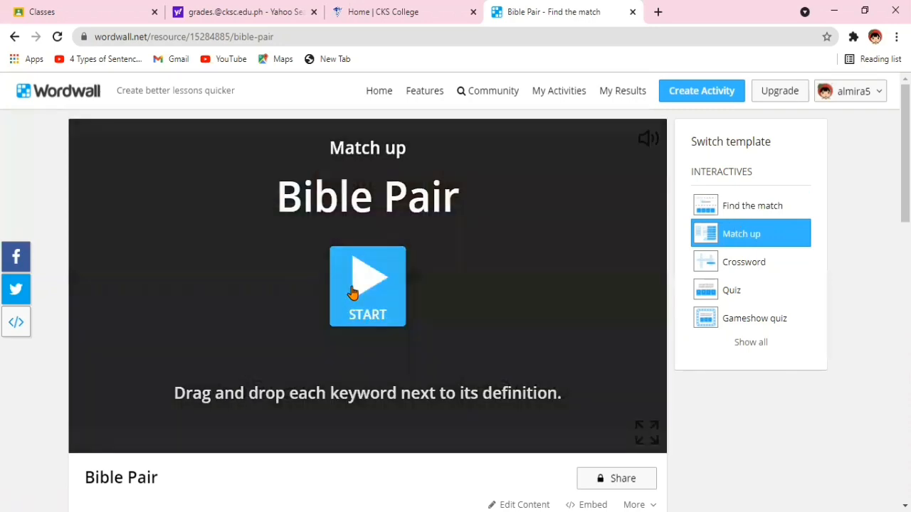
{"action": "left_click", "coordinate": [367, 286]}
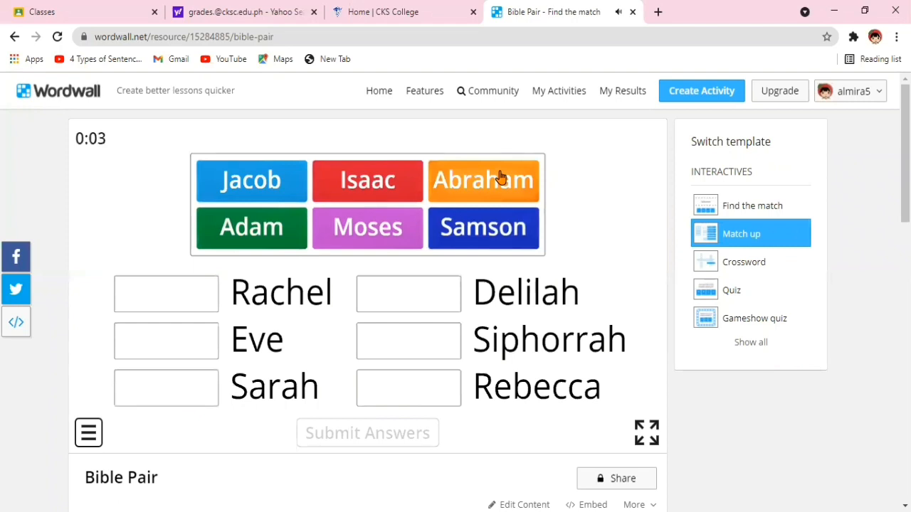
{"action": "left_click_drag", "start_coordinate": [483, 180], "coordinate": [173, 385]}
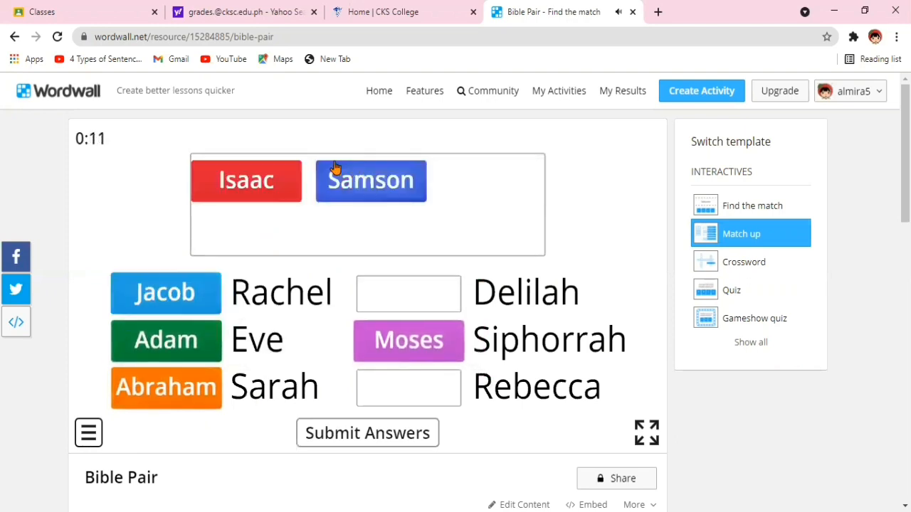
{"action": "left_click_drag", "start_coordinate": [370, 180], "coordinate": [408, 359]}
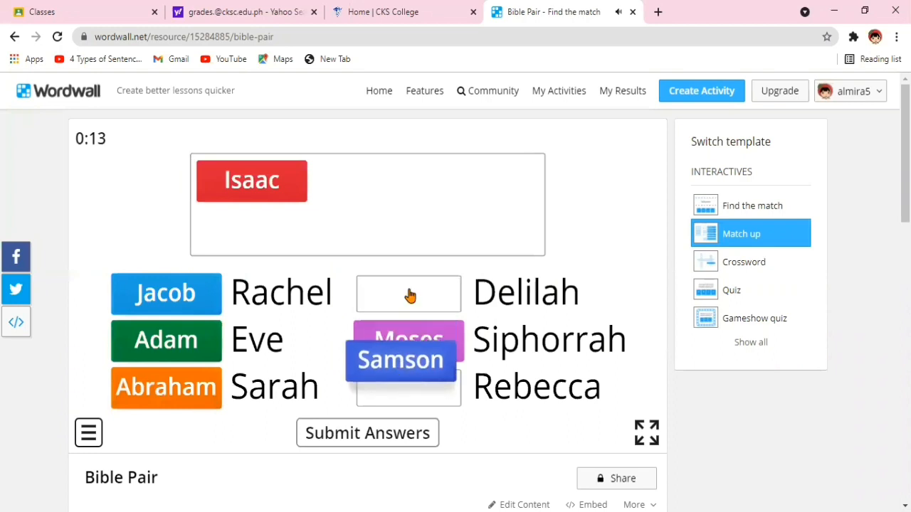
{"action": "left_click_drag", "start_coordinate": [401, 359], "coordinate": [408, 293]}
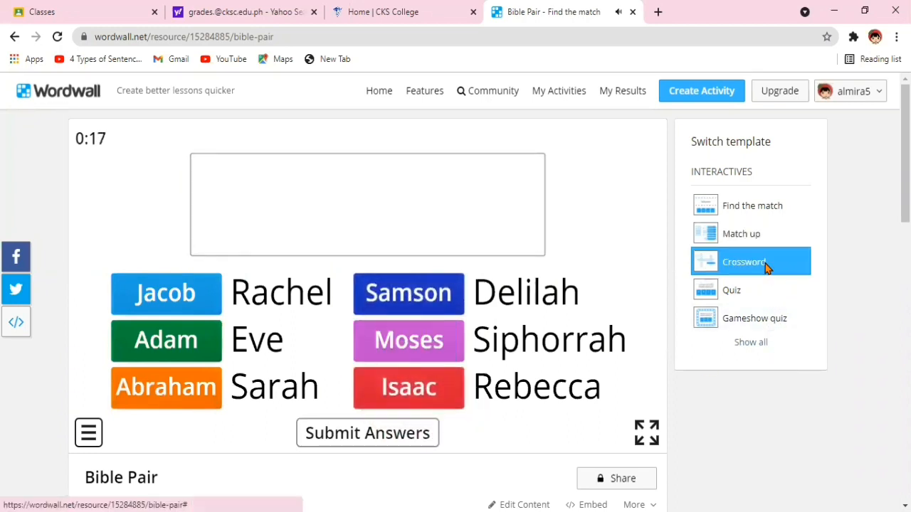
- Switch Bible Pair to Crossword, then to the Quiz template
{"action": "left_click", "coordinate": [744, 262]}
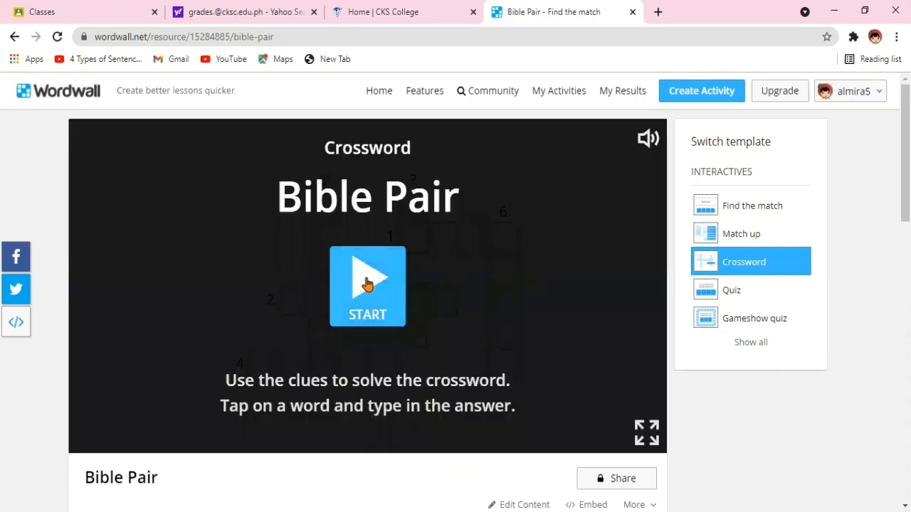
{"action": "left_click", "coordinate": [731, 289]}
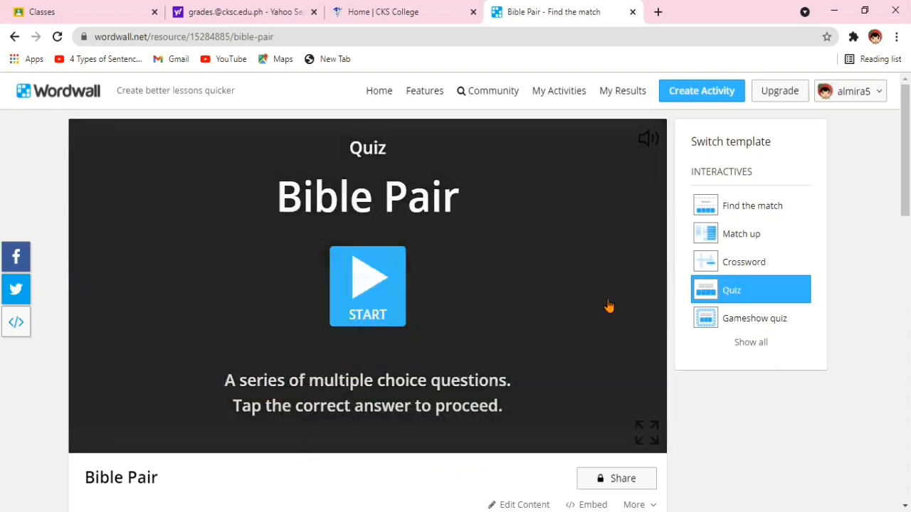
- Play the quiz answering Adam, Jacob, Isaac, Abraham and Moses to score 6/6
{"action": "left_click", "coordinate": [368, 286]}
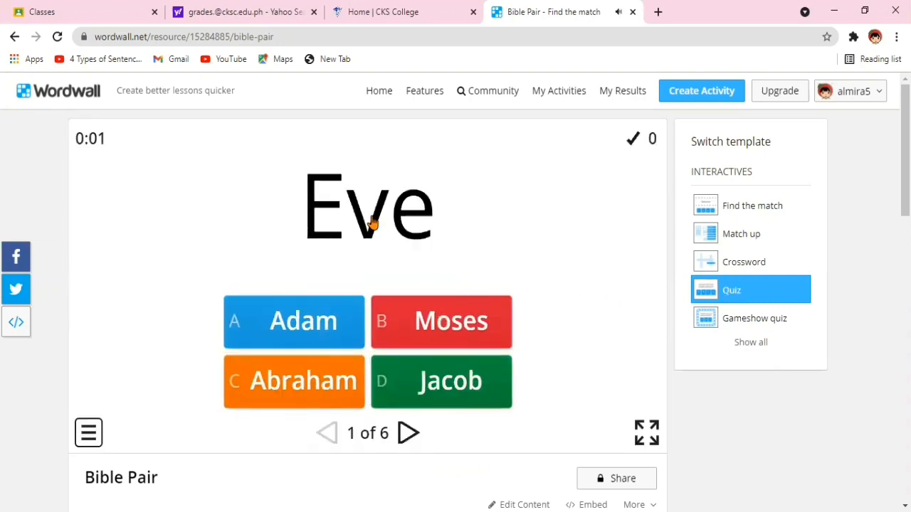
{"action": "left_click", "coordinate": [293, 321]}
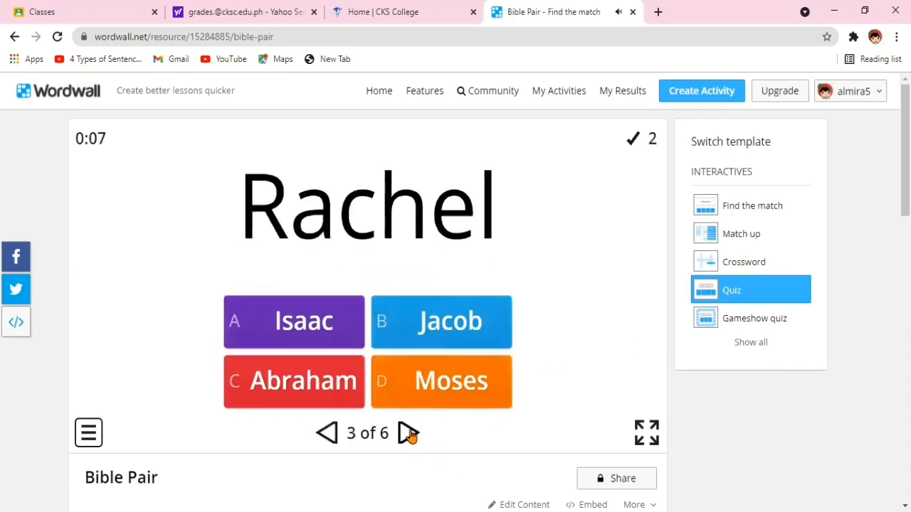
{"action": "left_click", "coordinate": [441, 321]}
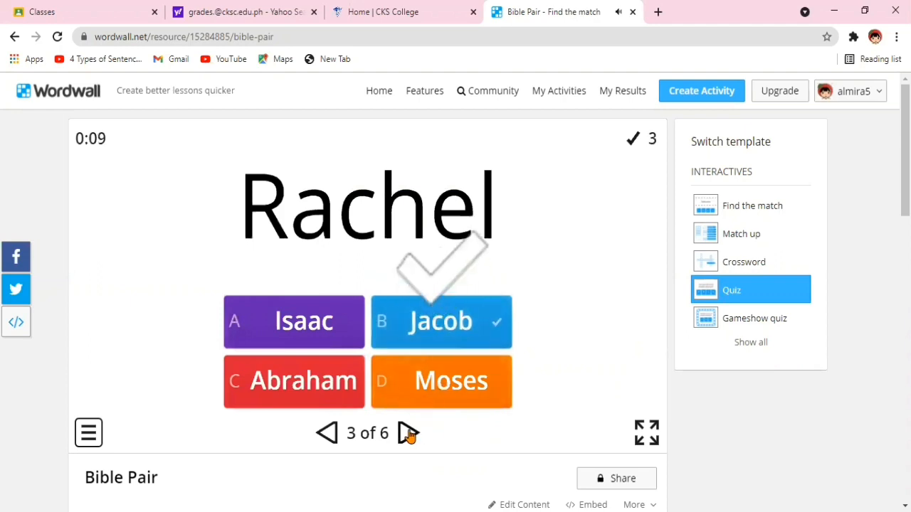
{"action": "left_click", "coordinate": [440, 320]}
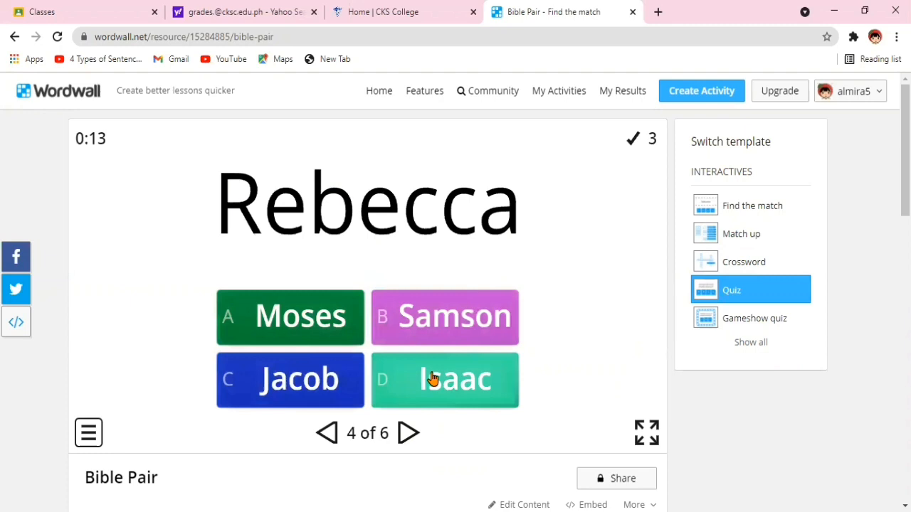
{"action": "left_click", "coordinate": [445, 380]}
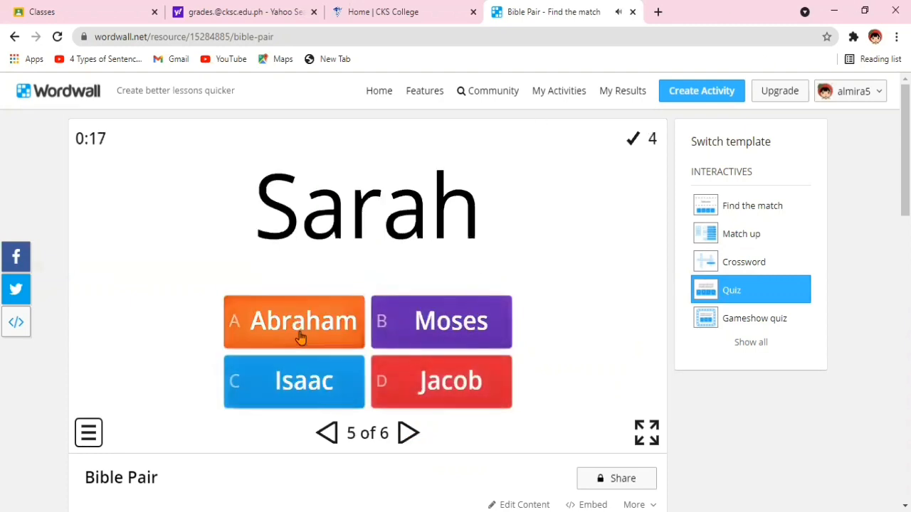
{"action": "left_click", "coordinate": [294, 321]}
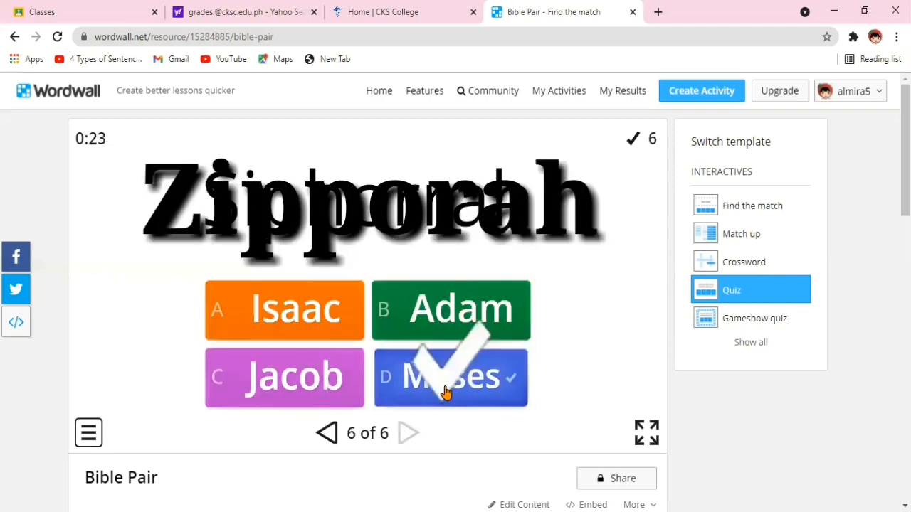
{"action": "left_click", "coordinate": [450, 376]}
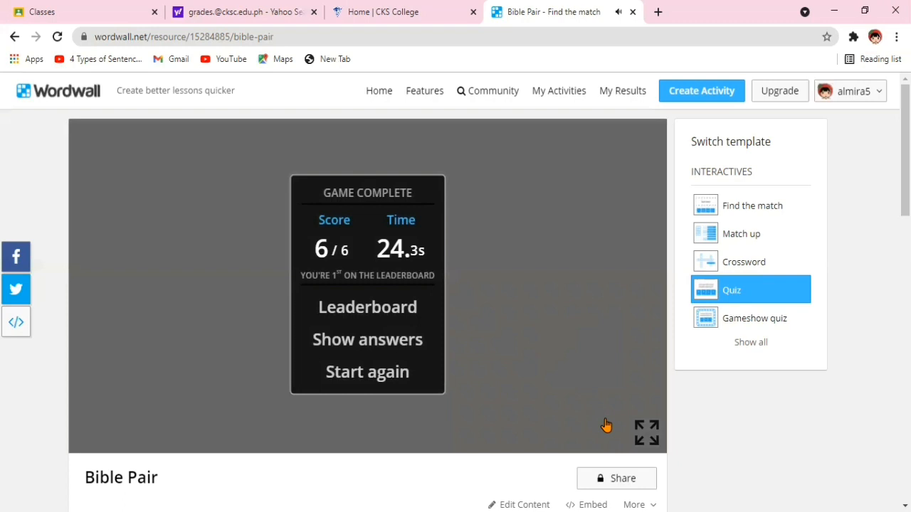
- Add 'Mir' to the leaderboard at 6 in 24.3s, then open My Results
{"action": "left_click", "coordinate": [367, 307]}
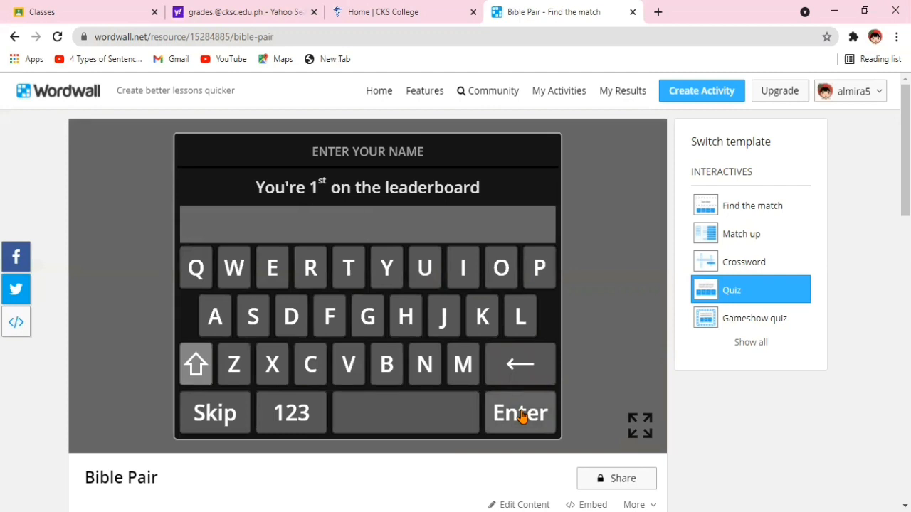
{"action": "type", "text": "Mir"}
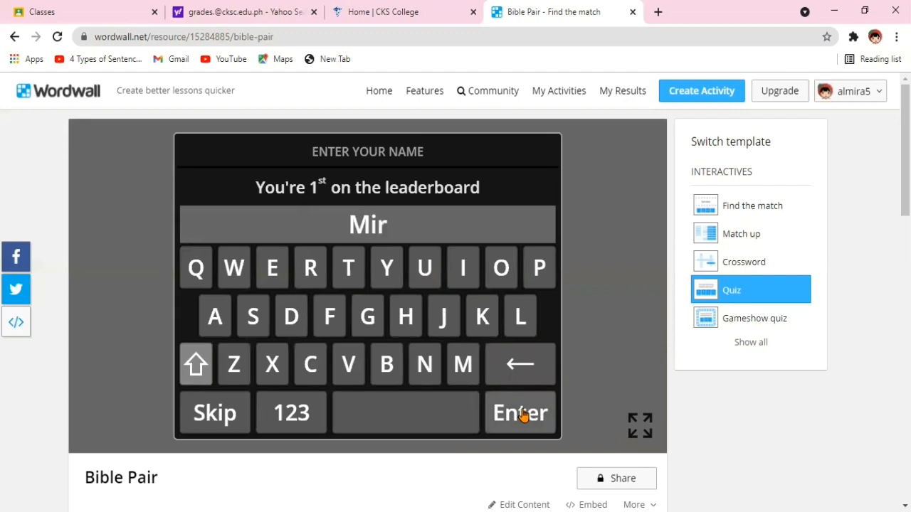
{"action": "left_click", "coordinate": [520, 412]}
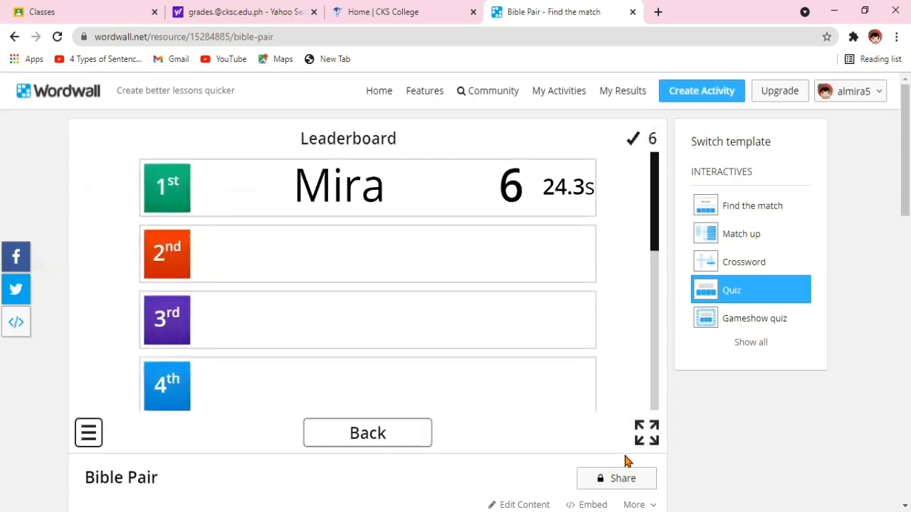
{"action": "left_click", "coordinate": [367, 432]}
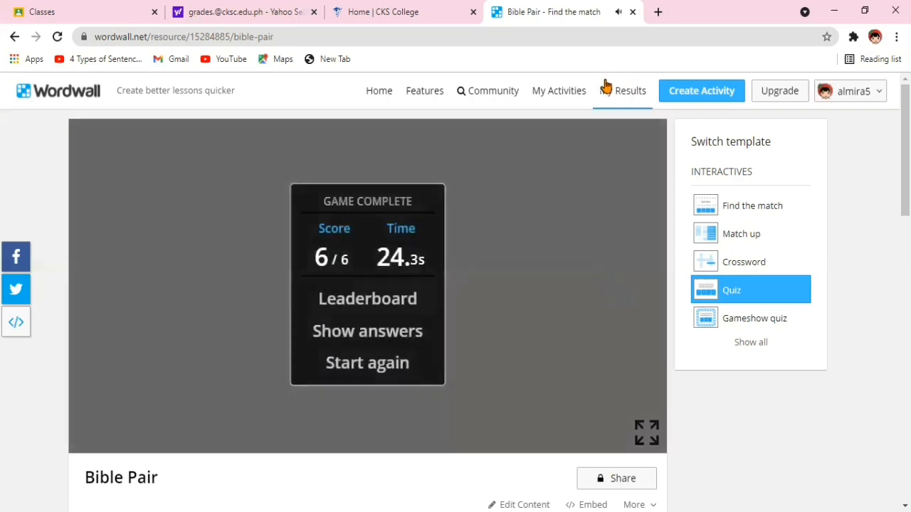
{"action": "left_click", "coordinate": [367, 298]}
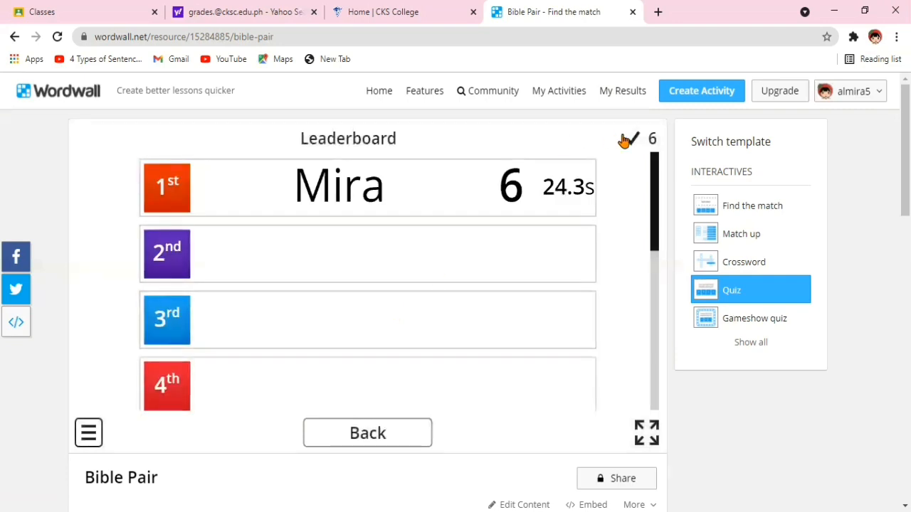
{"action": "left_click", "coordinate": [621, 90]}
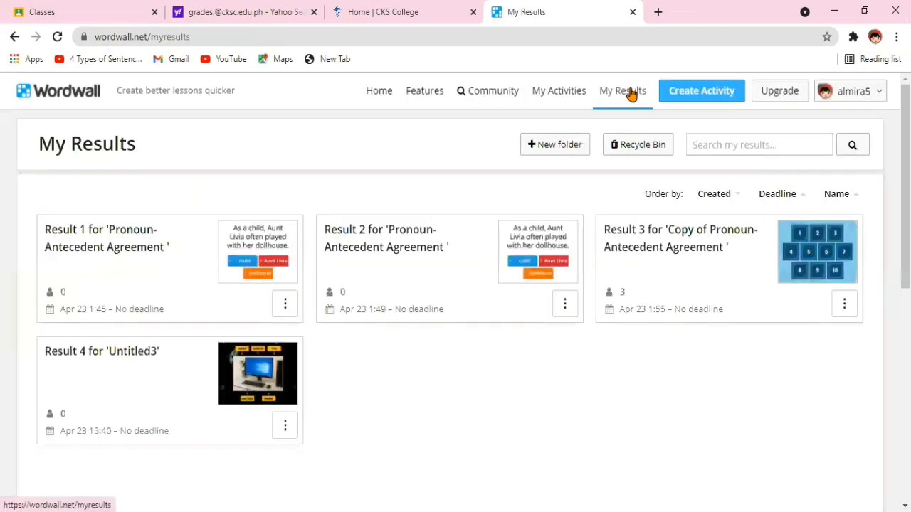
{"action": "mouse_move", "coordinate": [450, 279]}
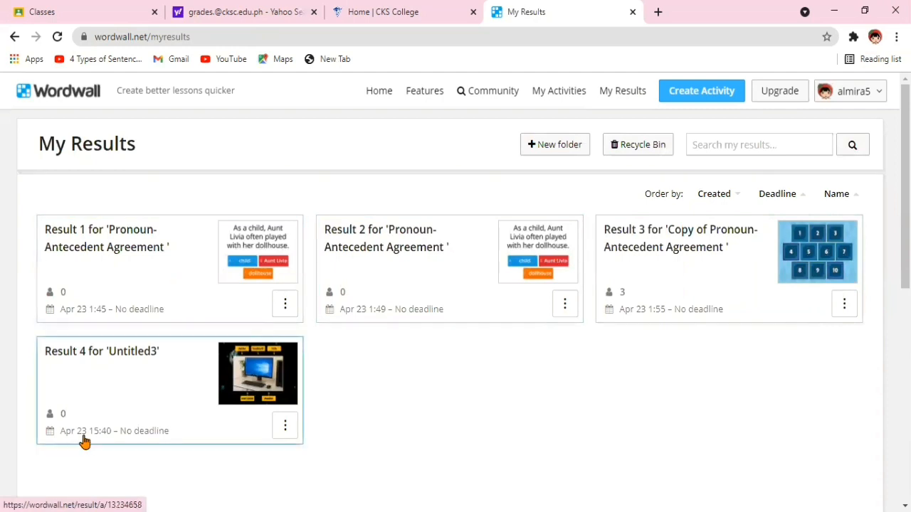
{"action": "mouse_move", "coordinate": [155, 397]}
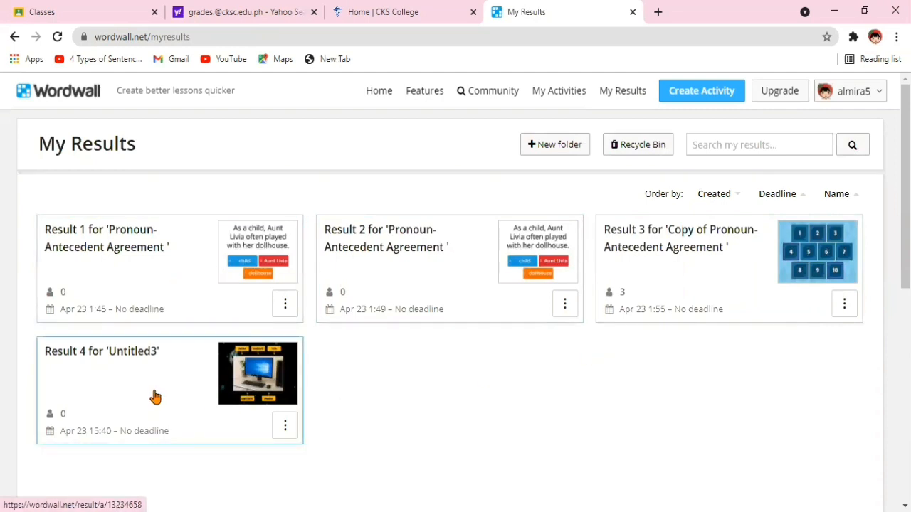
{"action": "mouse_move", "coordinate": [412, 281]}
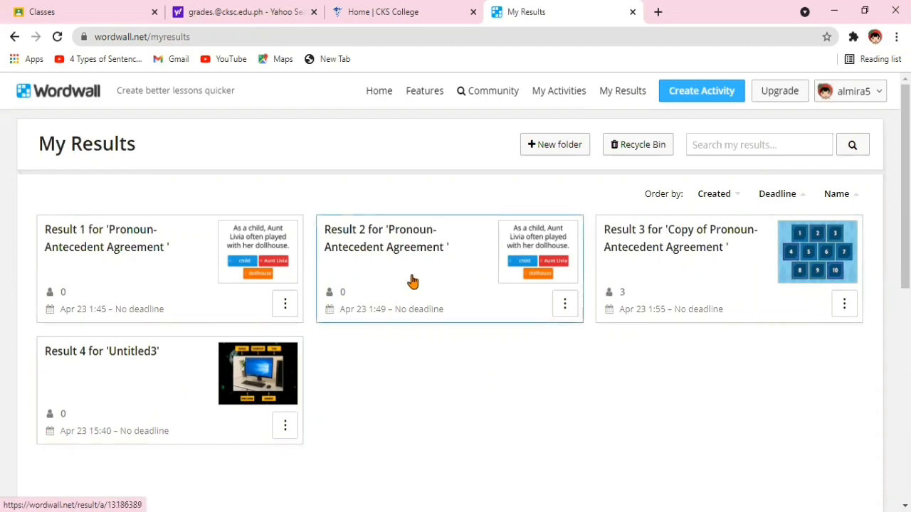
- Review Result 2's details and move between My Results and My Activities
{"action": "left_click", "coordinate": [385, 238]}
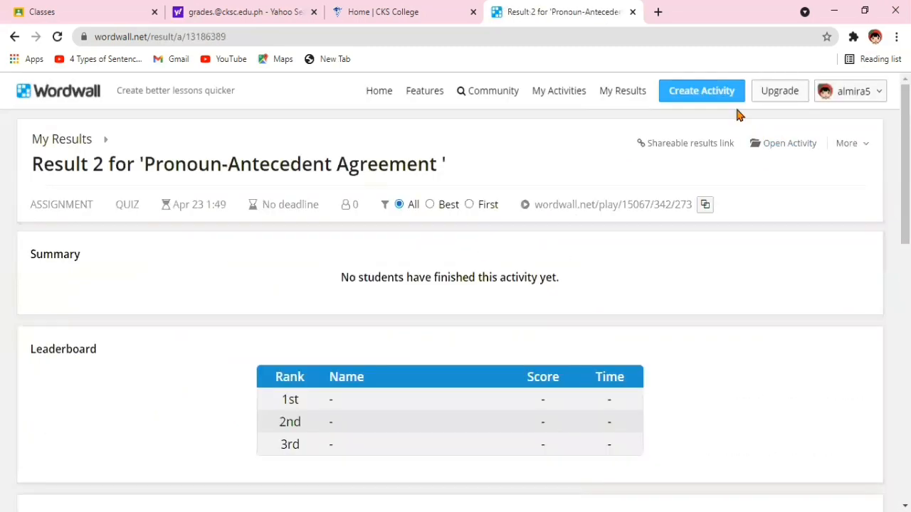
{"action": "scroll", "scroll_direction": "down", "scroll_amount": 3}
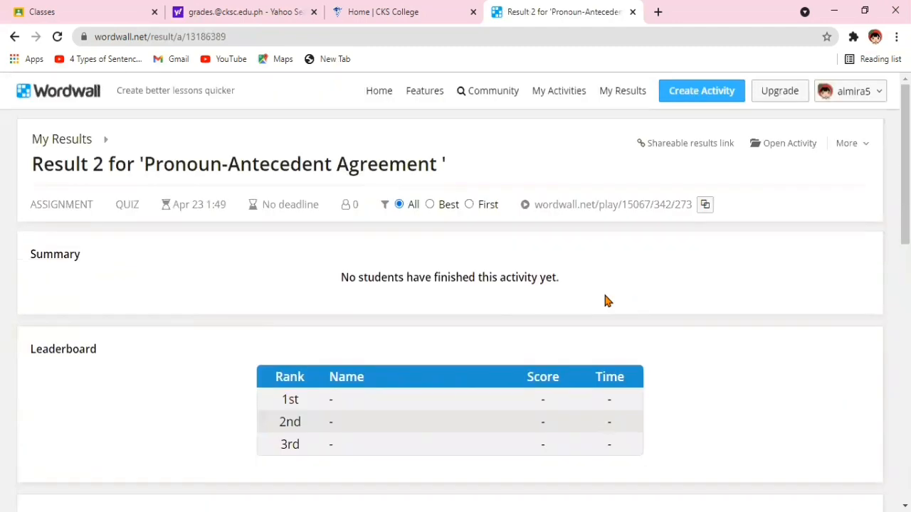
{"action": "left_click", "coordinate": [622, 91]}
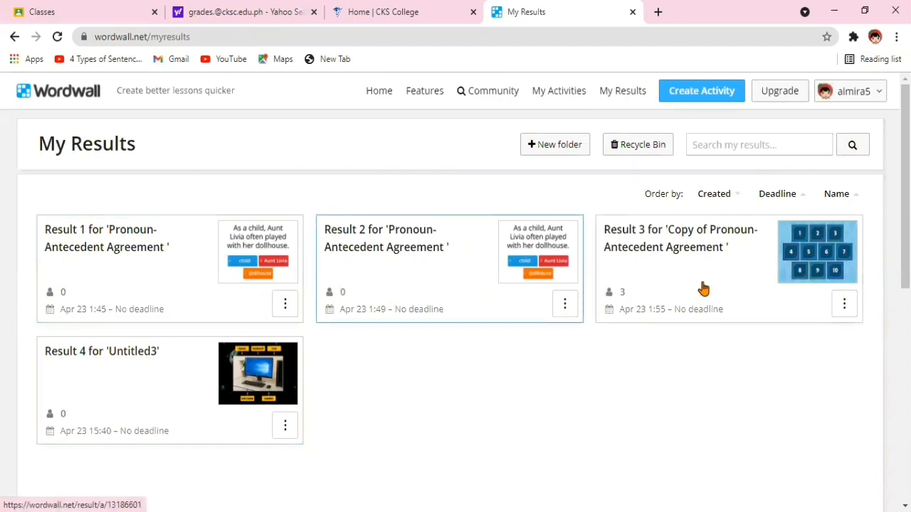
{"action": "mouse_move", "coordinate": [183, 379]}
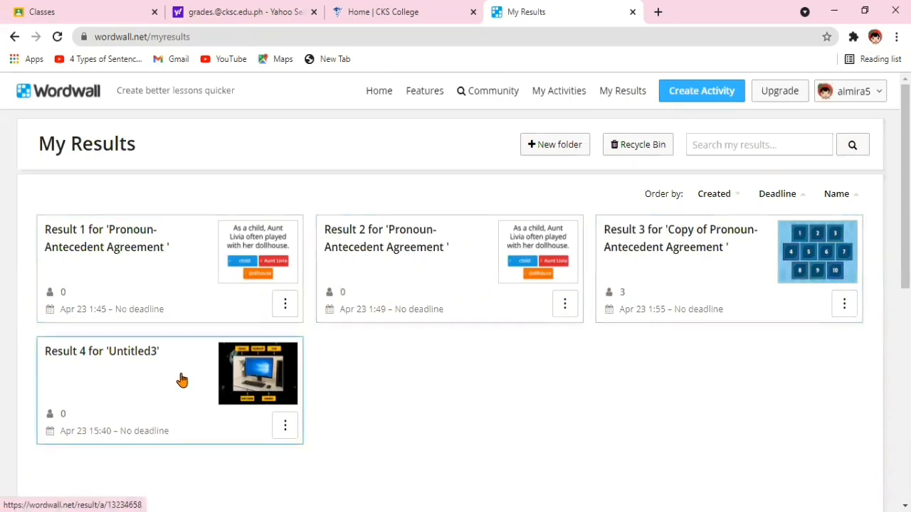
{"action": "left_click", "coordinate": [559, 90]}
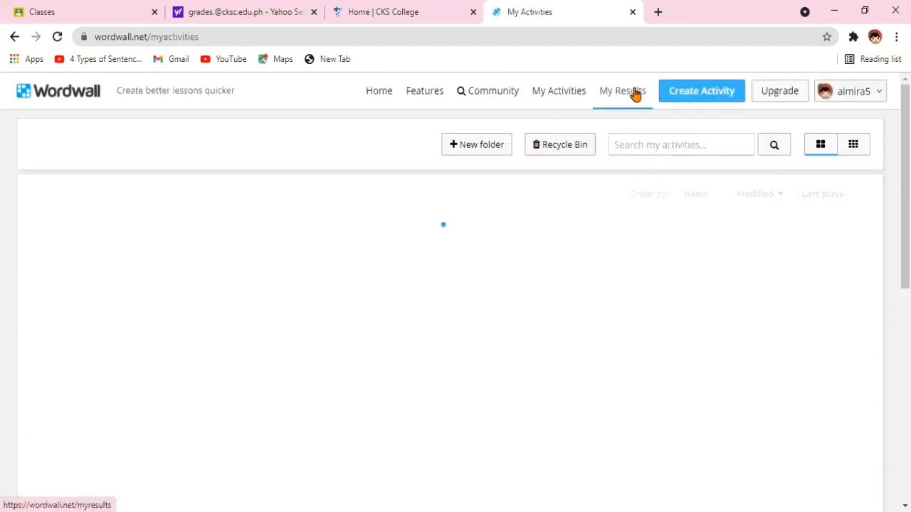
{"action": "left_click", "coordinate": [621, 90]}
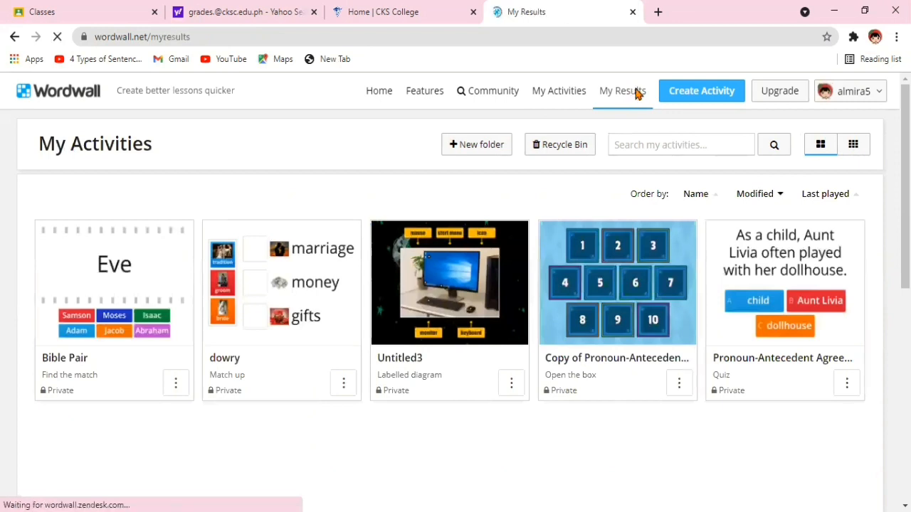
{"action": "left_click", "coordinate": [622, 91]}
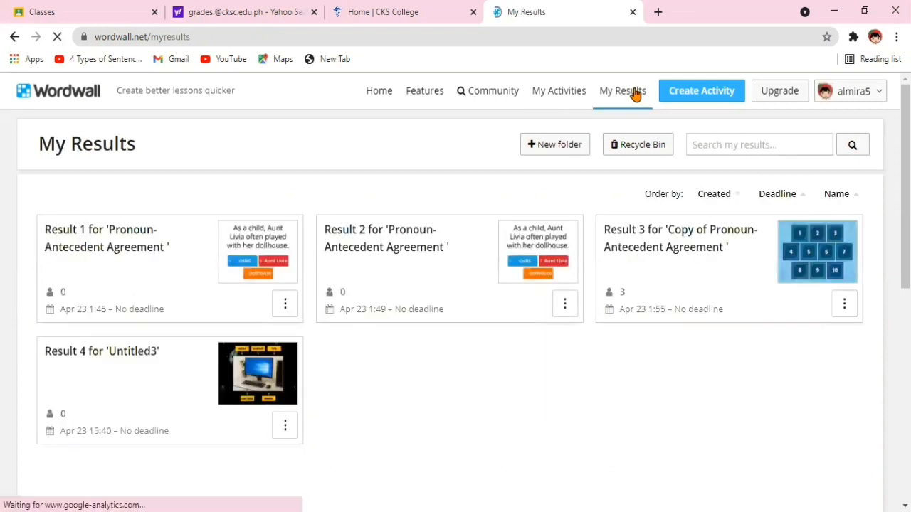
- Open the Untitled3 labelled diagram, visit Community and My Activities, and start a new activity
{"action": "left_click", "coordinate": [558, 90]}
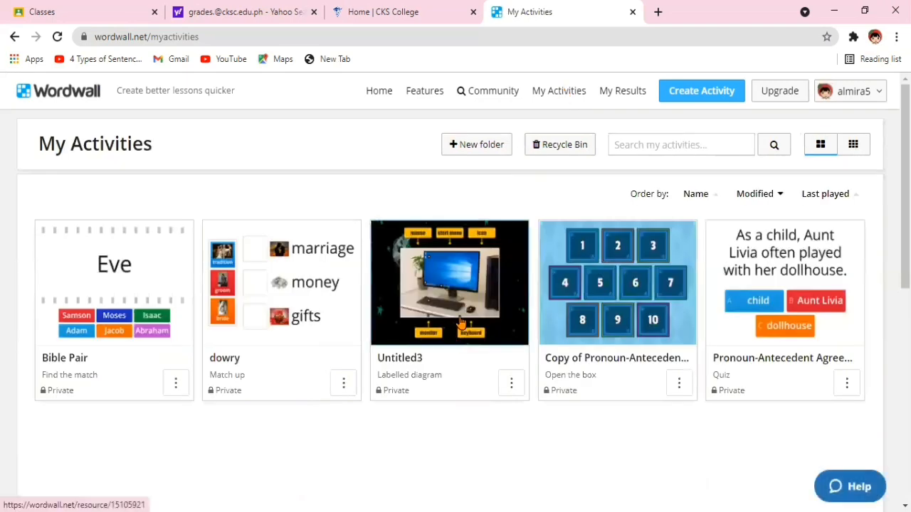
{"action": "left_click", "coordinate": [449, 283]}
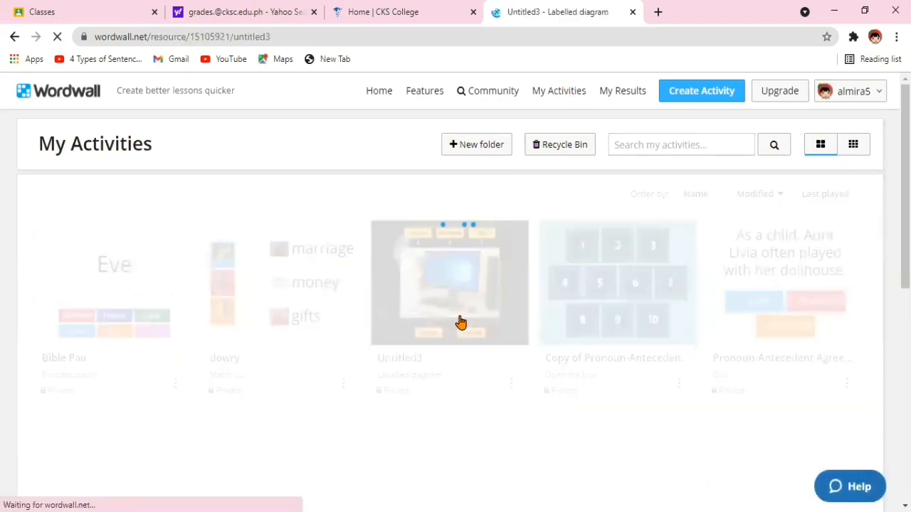
{"action": "left_click", "coordinate": [493, 90]}
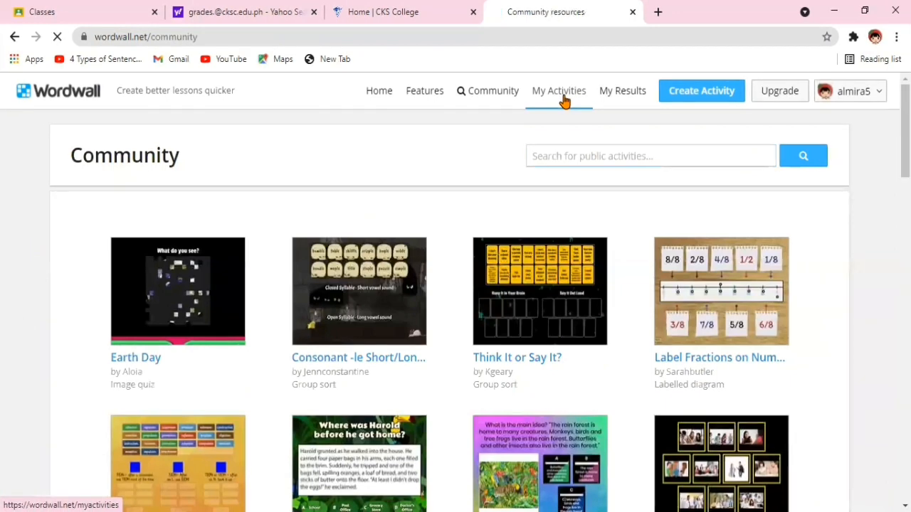
{"action": "left_click", "coordinate": [559, 90]}
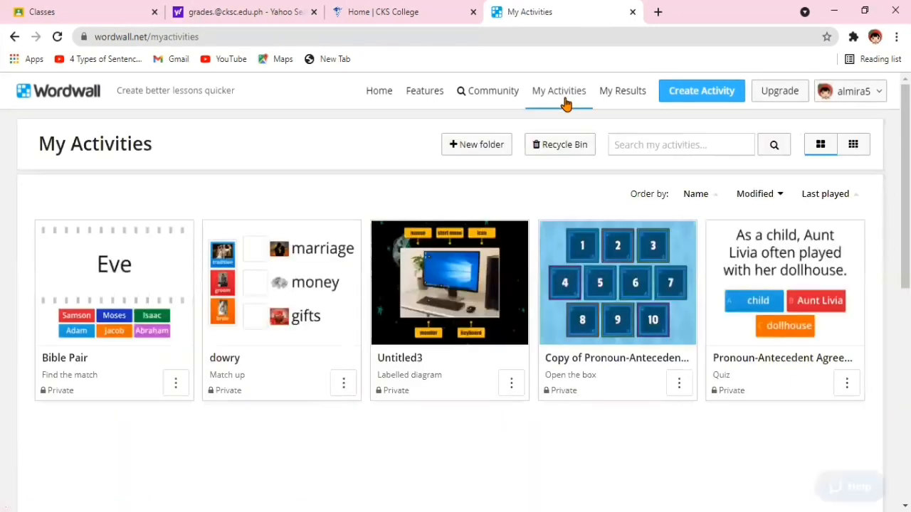
{"action": "left_click", "coordinate": [701, 91]}
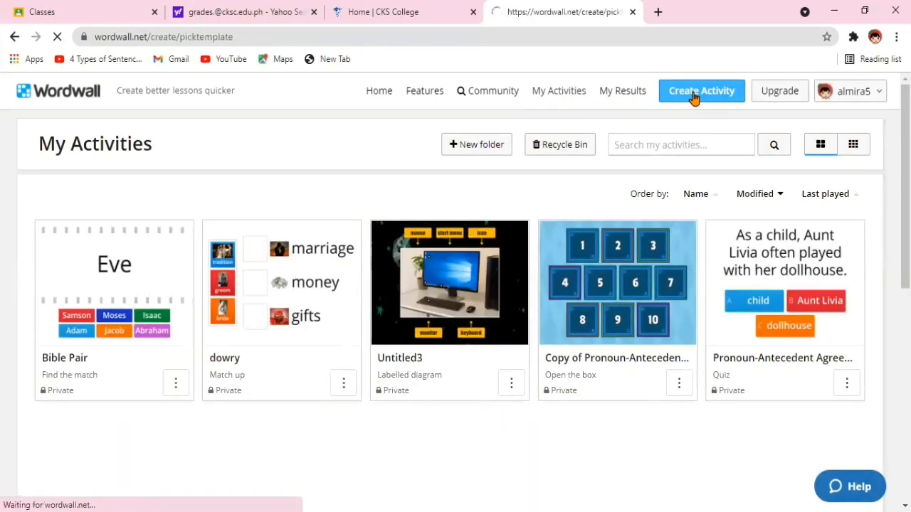
- Confirm the five-resource creation limit, then open the Untitled3 labelled diagram activity page
{"action": "left_click", "coordinate": [701, 91]}
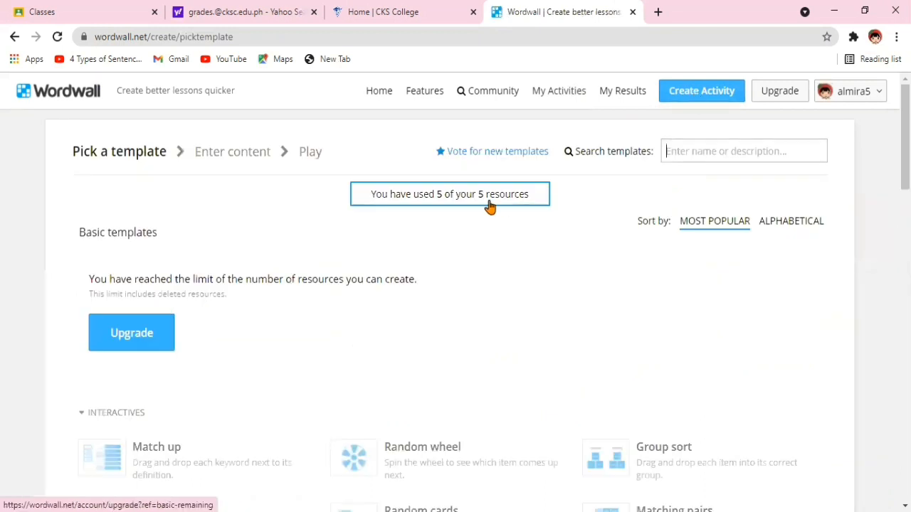
{"action": "mouse_move", "coordinate": [482, 201]}
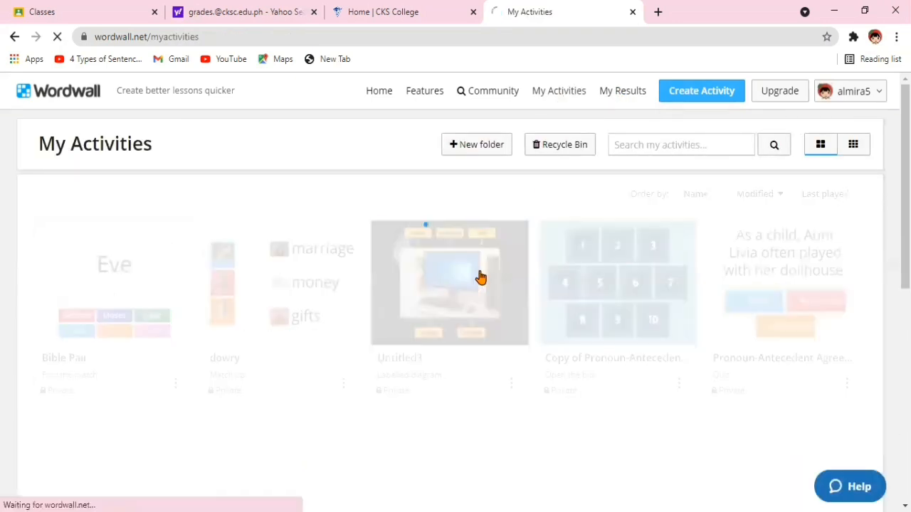
{"action": "left_click", "coordinate": [449, 283]}
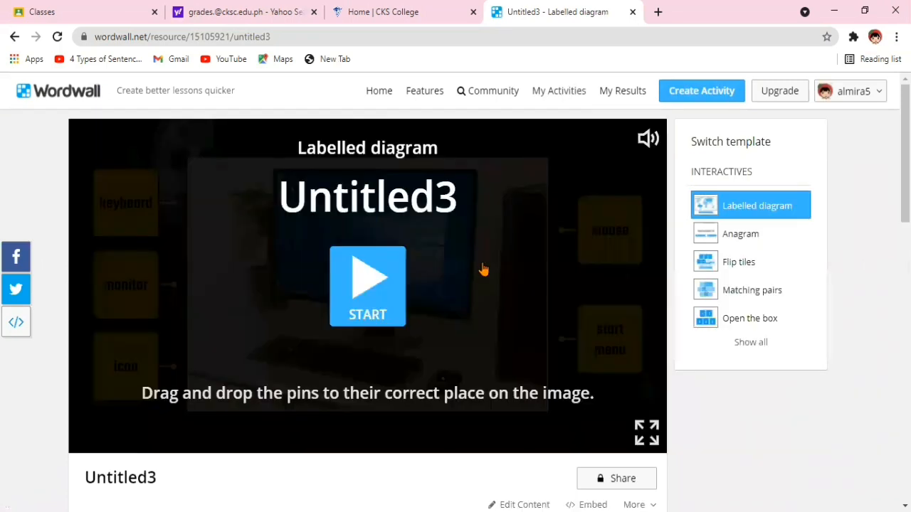
{"action": "mouse_move", "coordinate": [485, 267]}
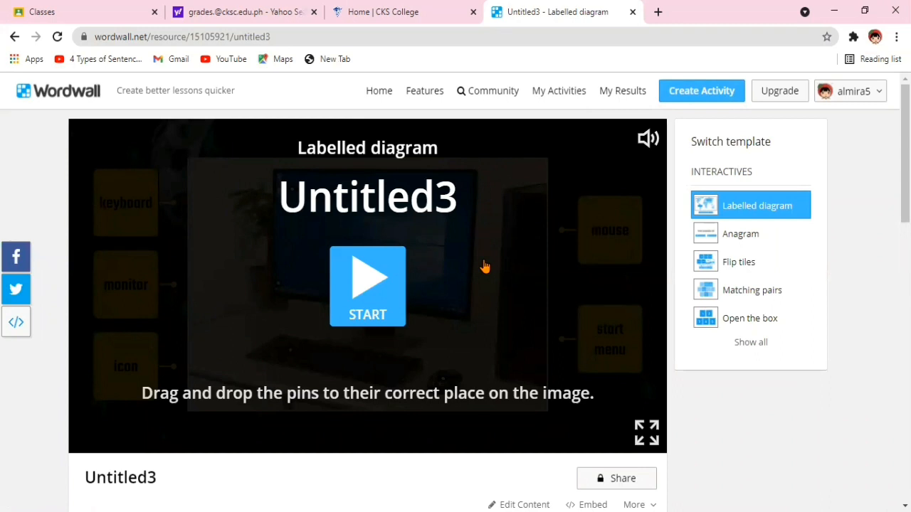
{"action": "mouse_move", "coordinate": [656, 255]}
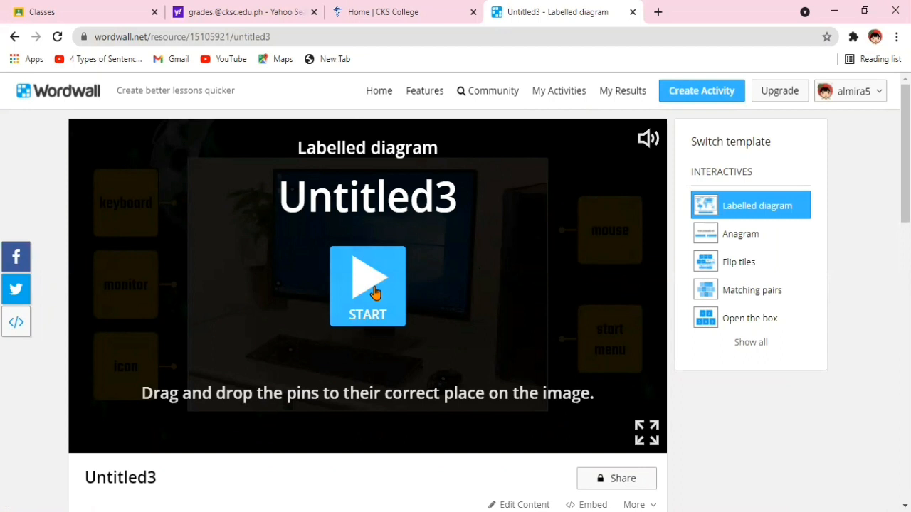
{"action": "mouse_move", "coordinate": [499, 276]}
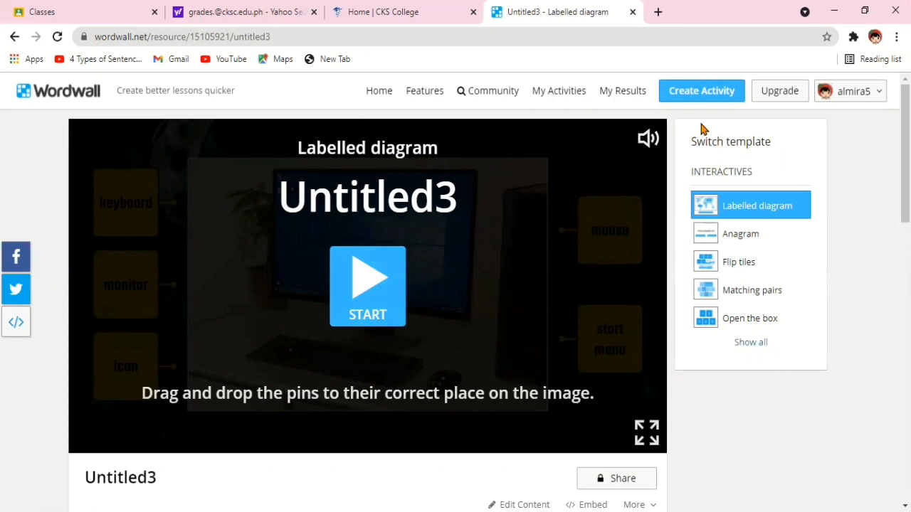
{"action": "left_click", "coordinate": [700, 90]}
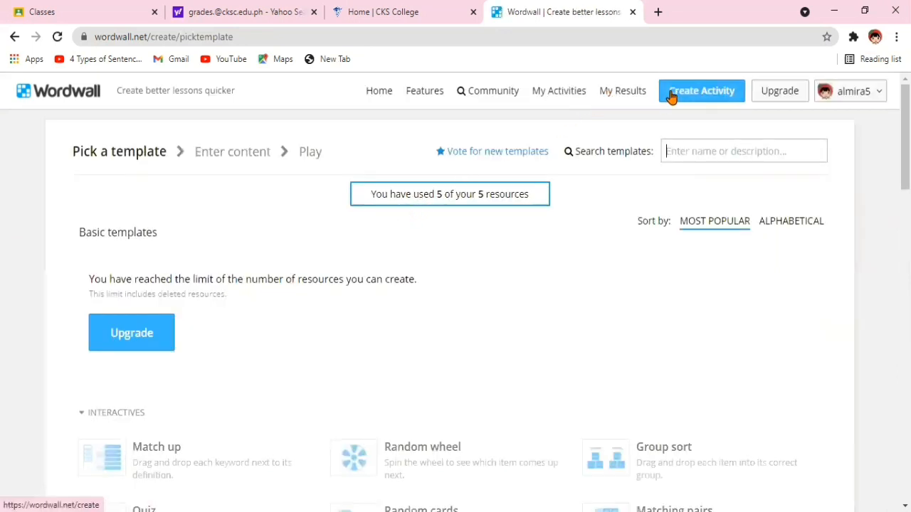
{"action": "left_click", "coordinate": [559, 90]}
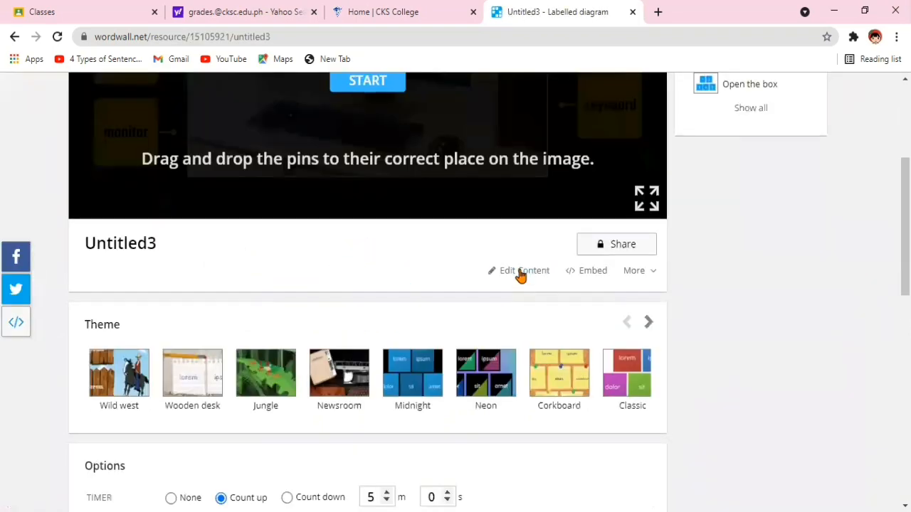
- Change Untitled3's fourth diagram label to 'start up button' and save the content
{"action": "left_click", "coordinate": [524, 271]}
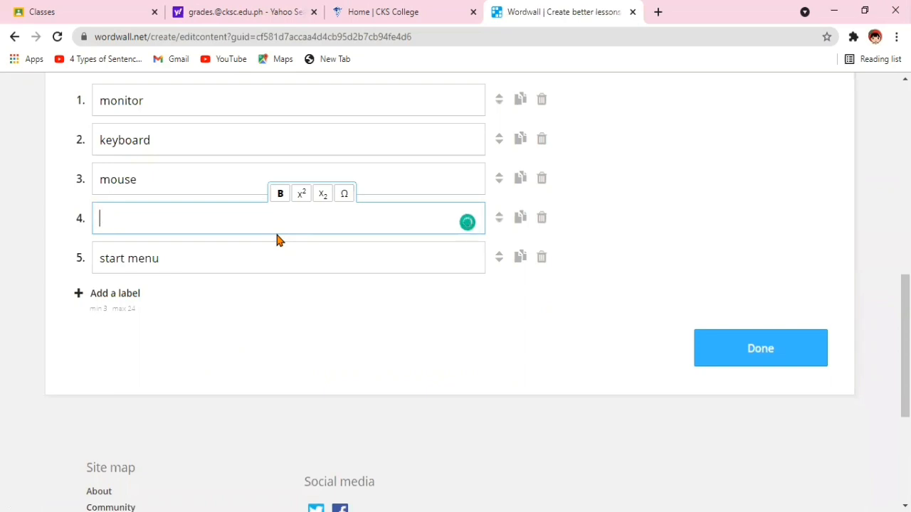
{"action": "type", "text": "start up"}
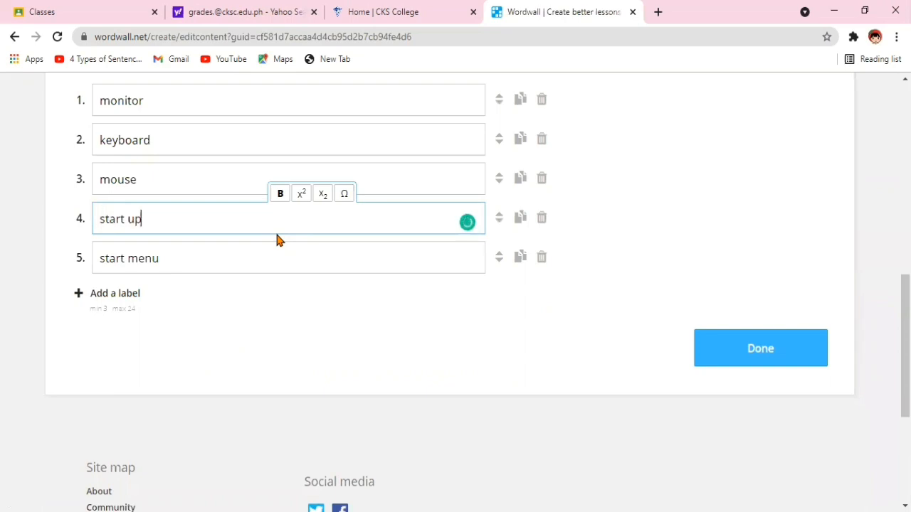
{"action": "type", "text": "button"}
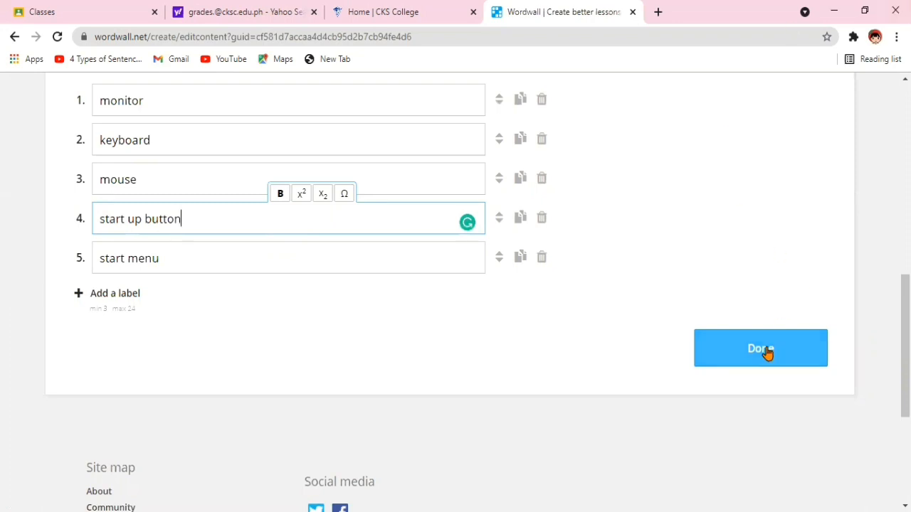
{"action": "left_click", "coordinate": [760, 348]}
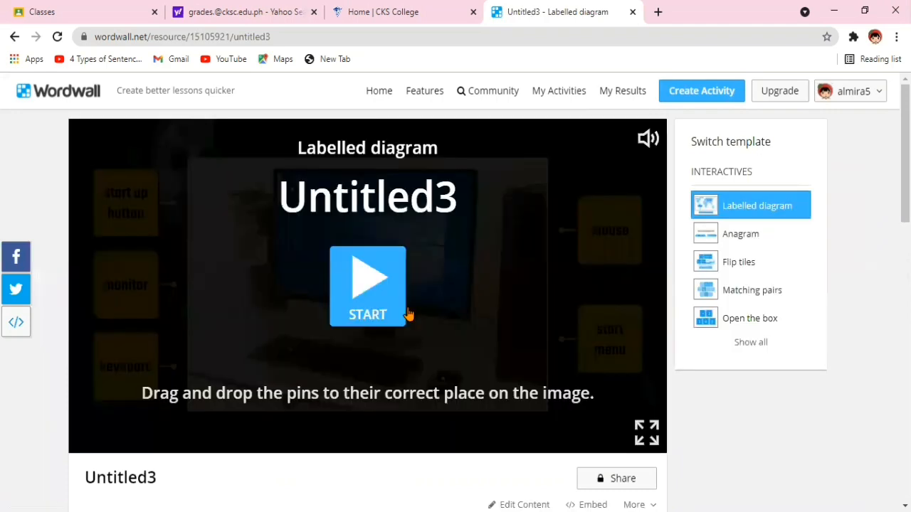
- Submit all five placed labels for checking and scroll to the Wild west theme
{"action": "scroll", "scroll_direction": "down", "scroll_amount": 3}
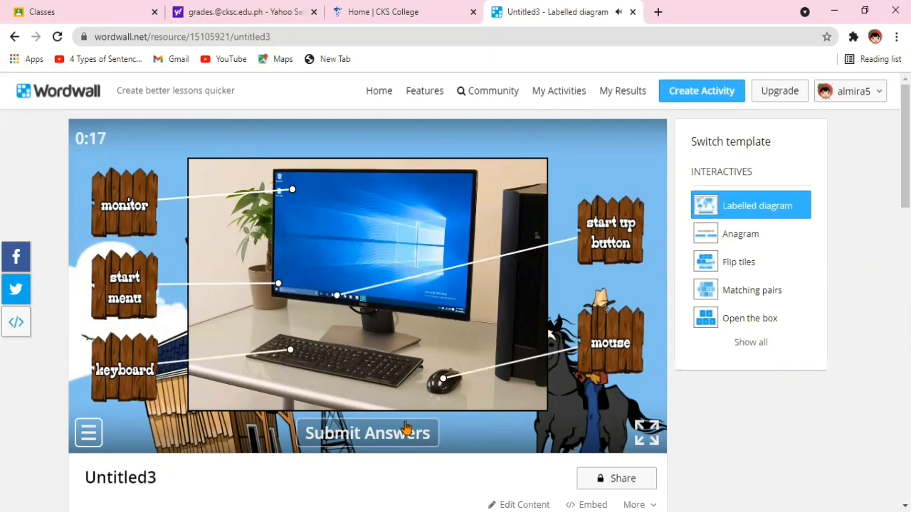
{"action": "left_click", "coordinate": [368, 433]}
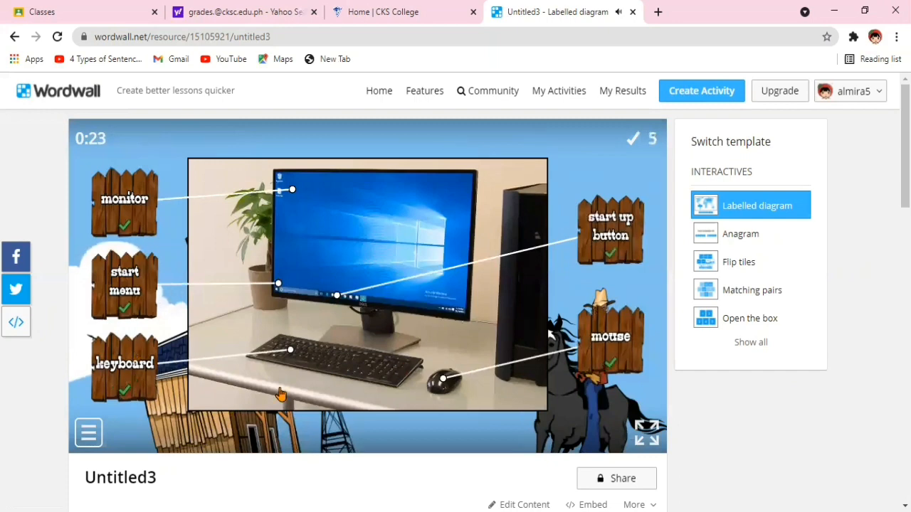
{"action": "scroll", "scroll_direction": "down", "scroll_amount": 3}
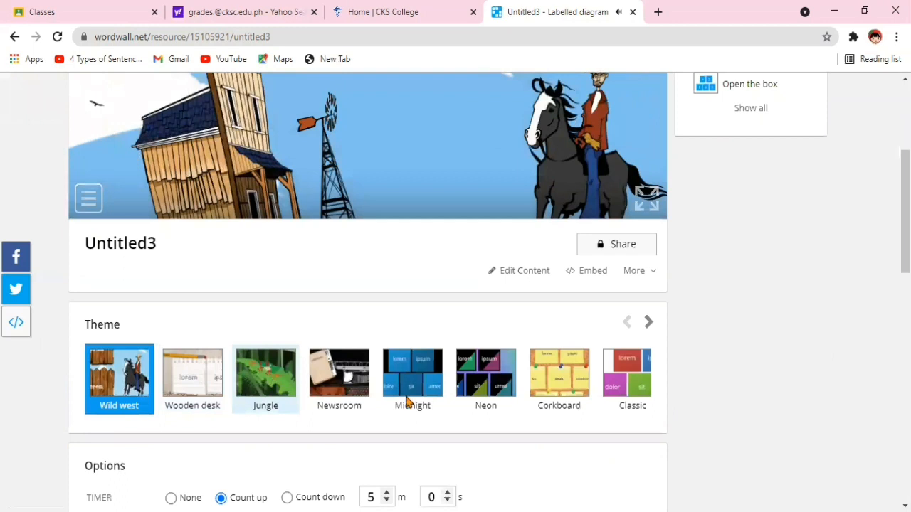
{"action": "scroll", "scroll_direction": "up", "scroll_amount": 3}
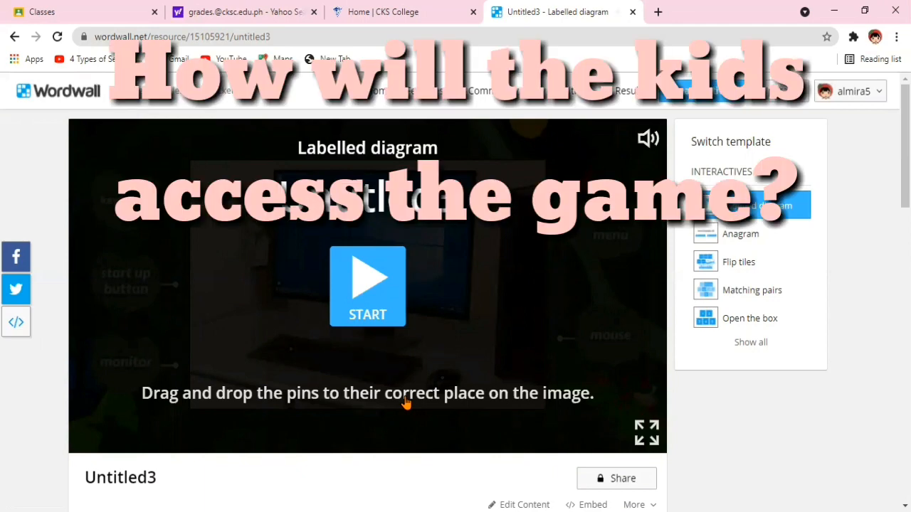
{"action": "mouse_move", "coordinate": [794, 420]}
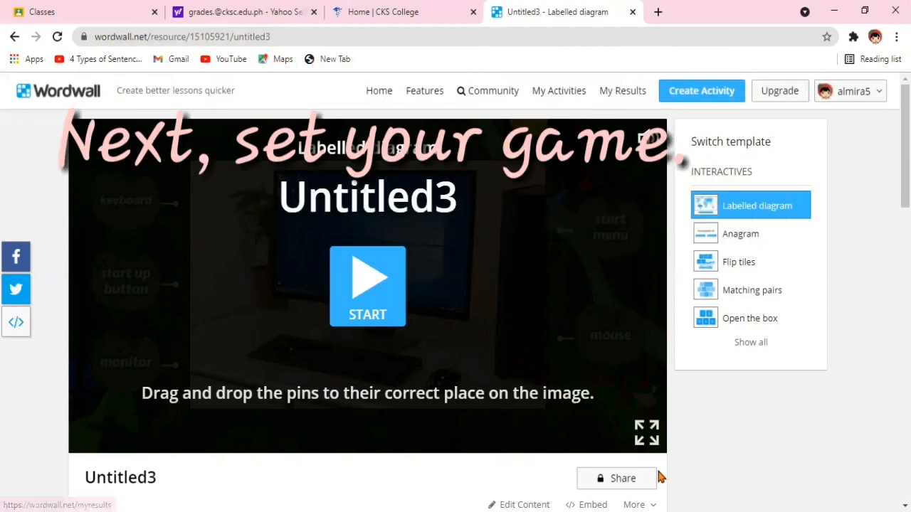
- Set Untitled3 as a student assignment with the end-of-game leaderboard enabled
{"action": "left_click", "coordinate": [616, 477]}
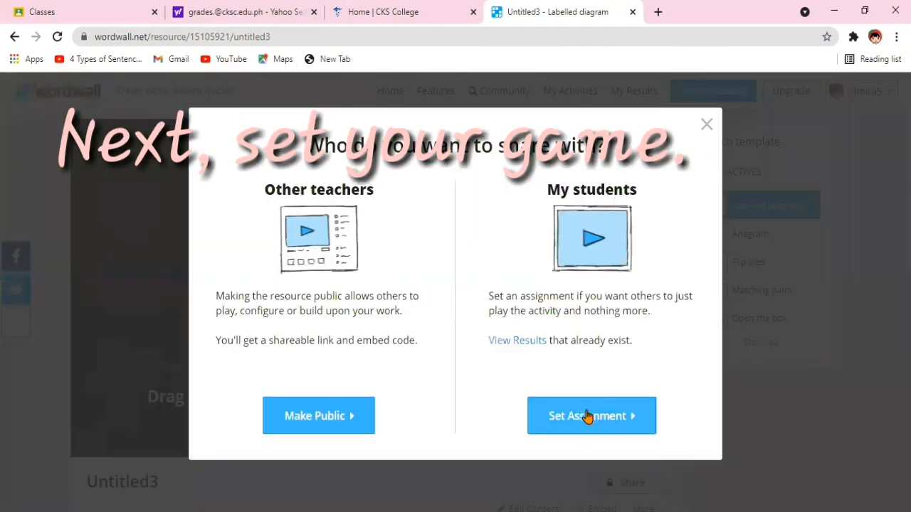
{"action": "left_click", "coordinate": [591, 415]}
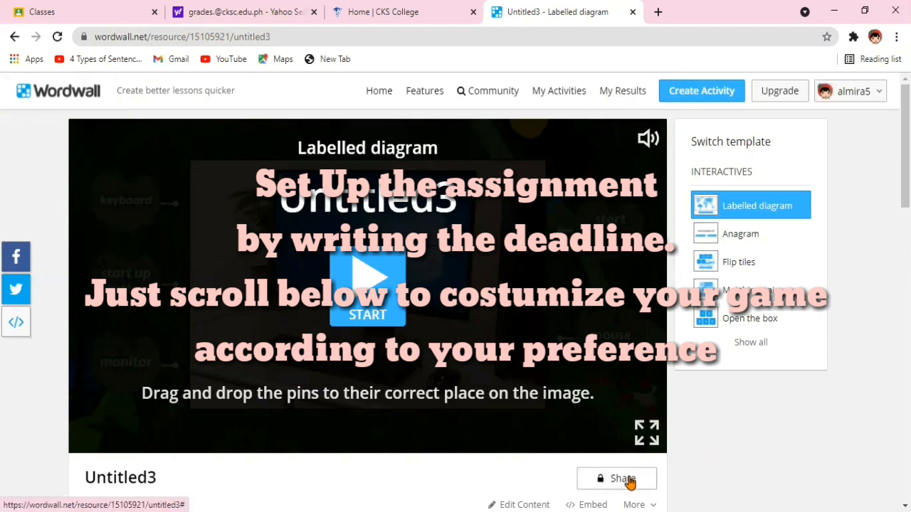
{"action": "left_click", "coordinate": [616, 478]}
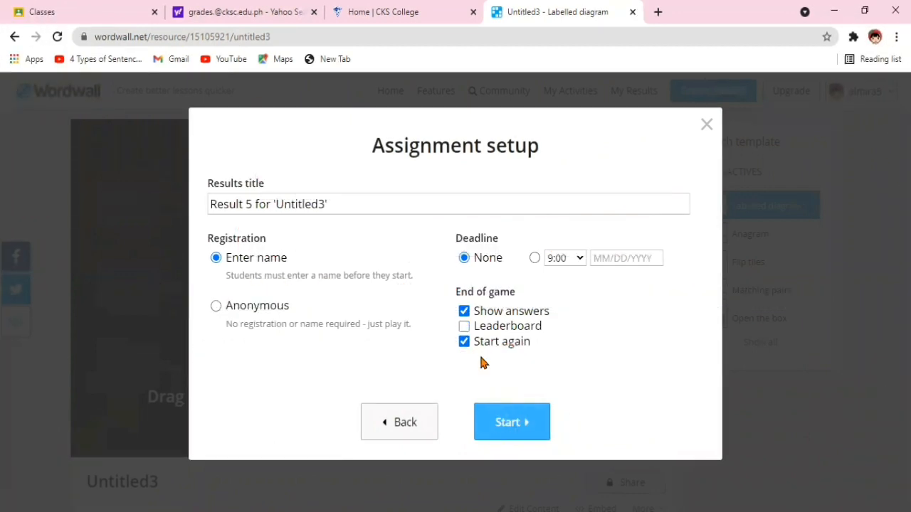
{"action": "left_click", "coordinate": [464, 326]}
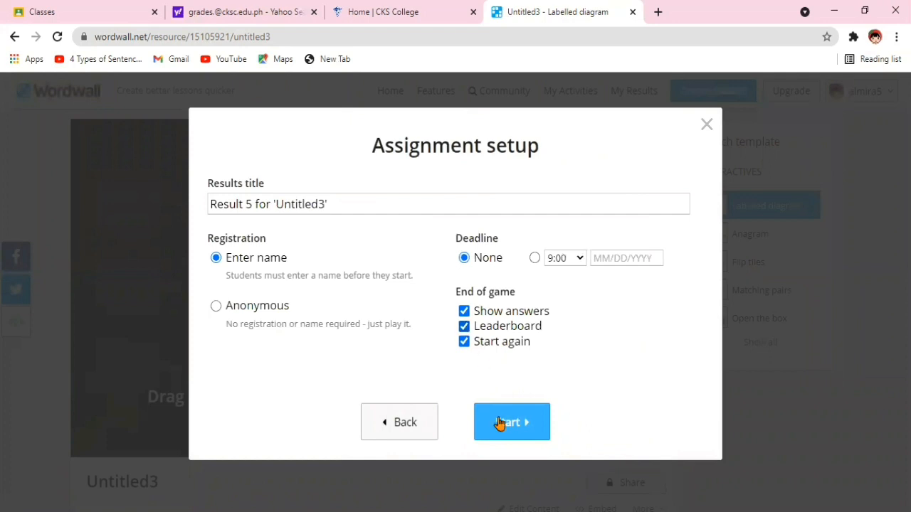
{"action": "left_click", "coordinate": [511, 421]}
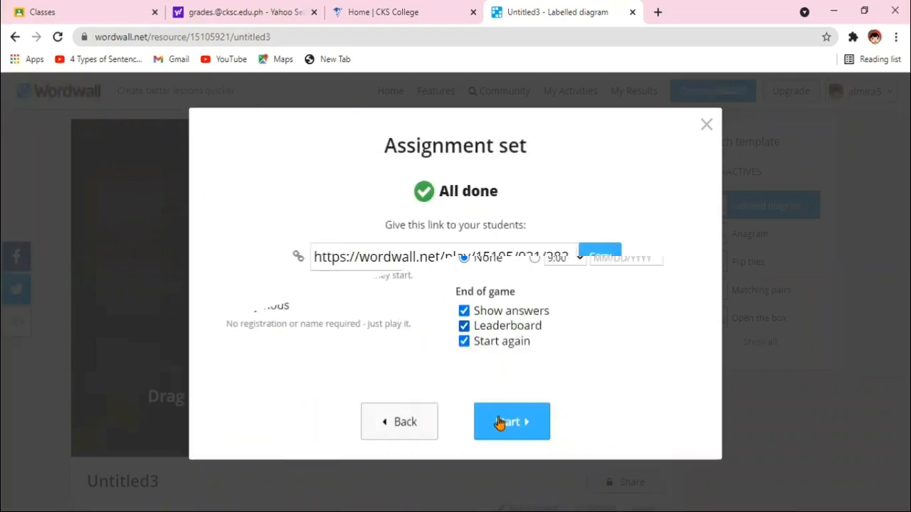
- Re-enable the leaderboard, start the assignment, and copy the student play link
{"action": "left_click", "coordinate": [399, 422]}
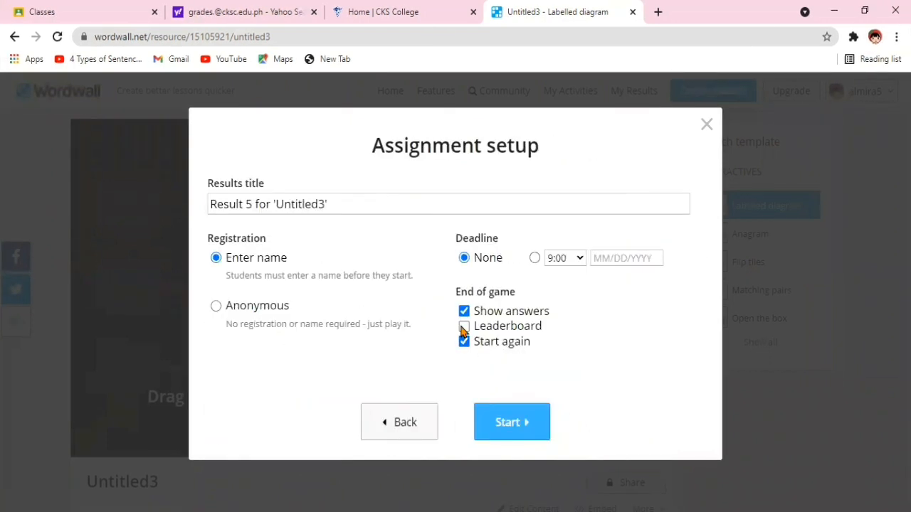
{"action": "left_click", "coordinate": [512, 422]}
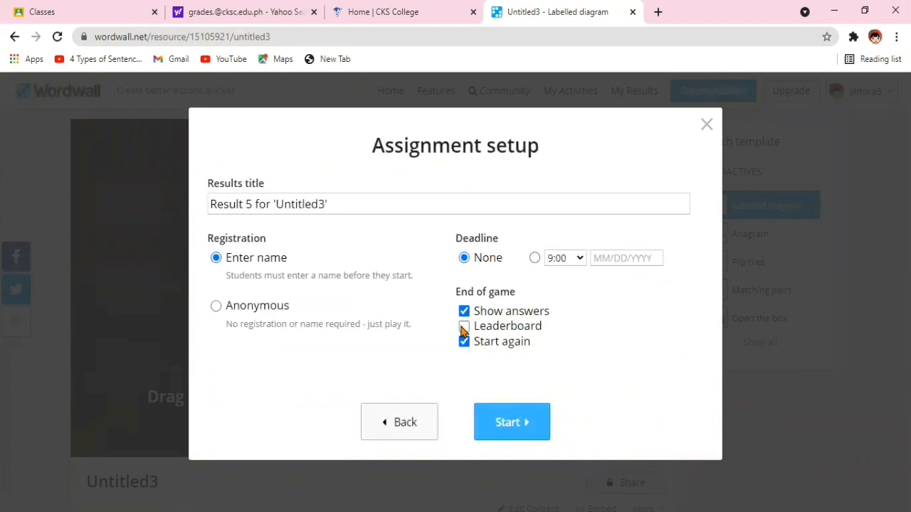
{"action": "left_click", "coordinate": [463, 326]}
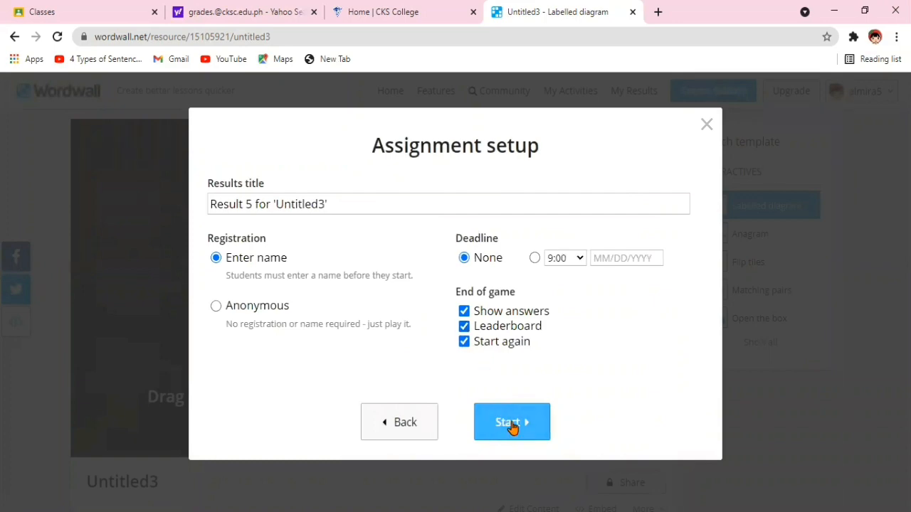
{"action": "left_click", "coordinate": [511, 422]}
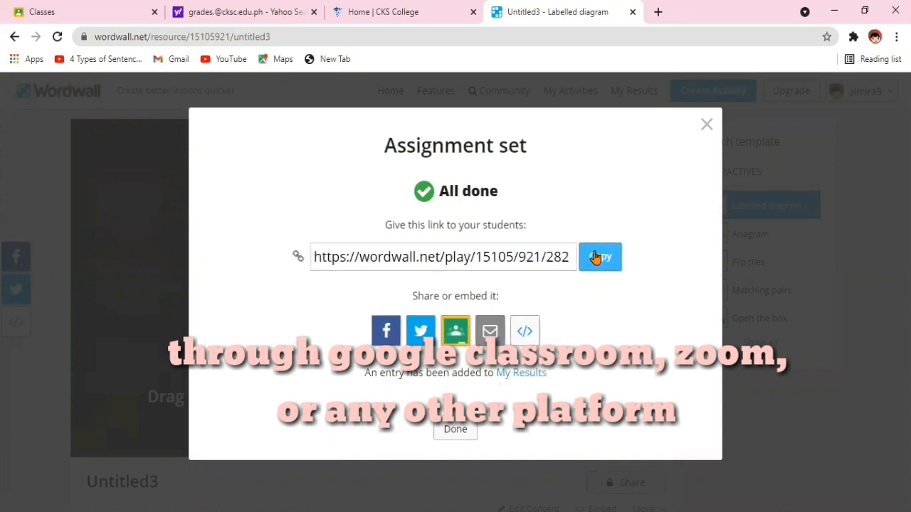
{"action": "left_click", "coordinate": [599, 257]}
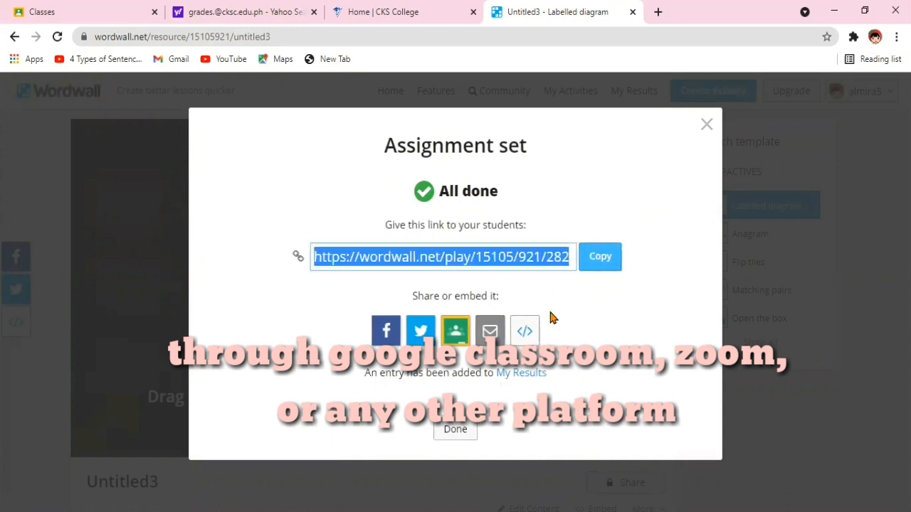